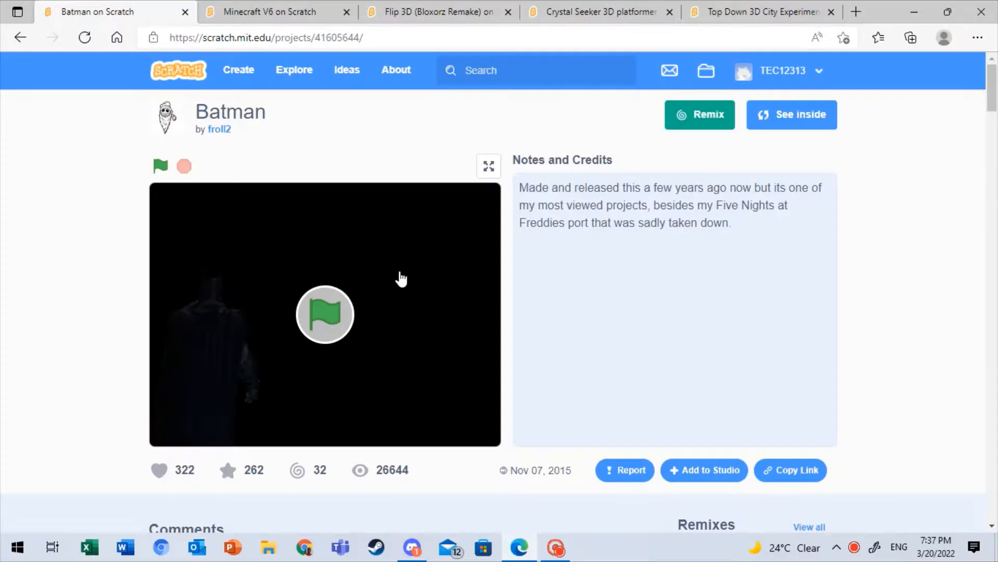
pyautogui.moveTo(563, 311)
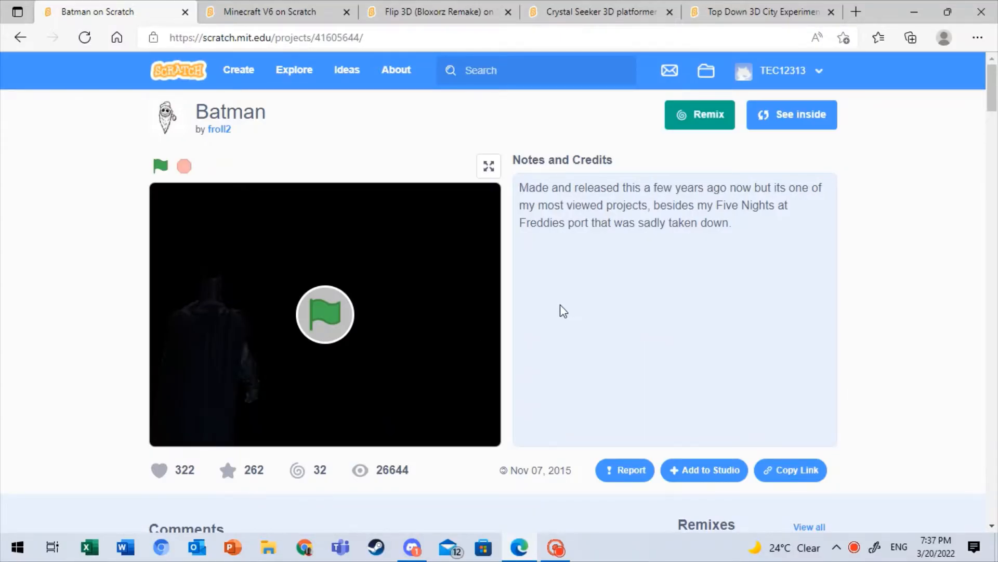
pyautogui.moveTo(557, 310)
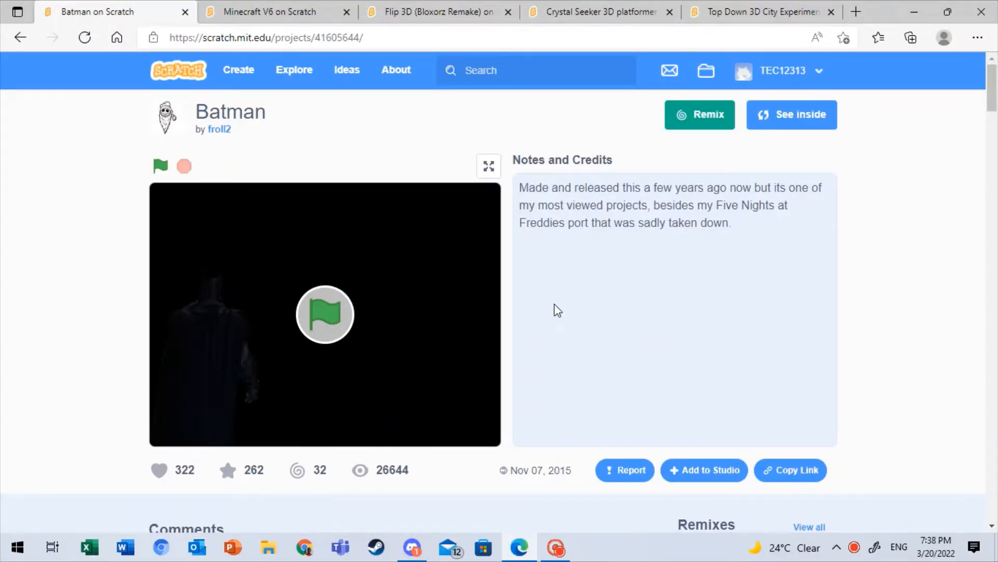
pyautogui.moveTo(490, 292)
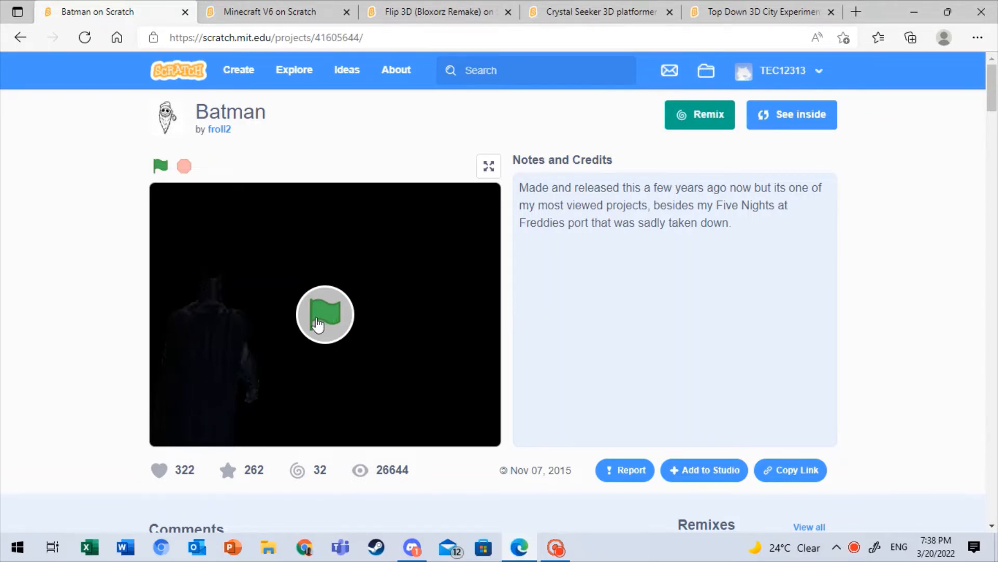
# Step: Start the Batman project and show it fullscreen with its control instructions
pyautogui.click(324, 315)
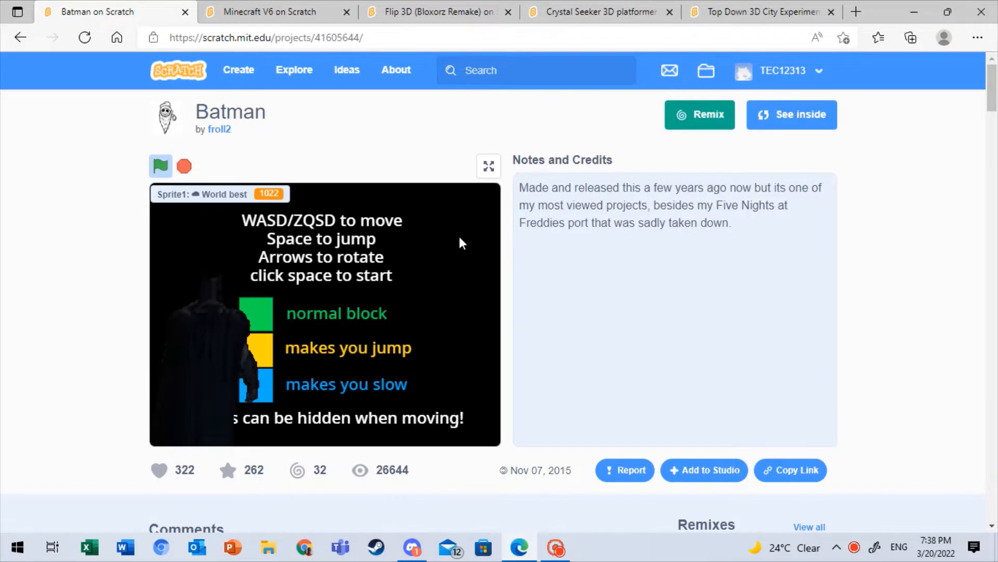
pyautogui.click(488, 165)
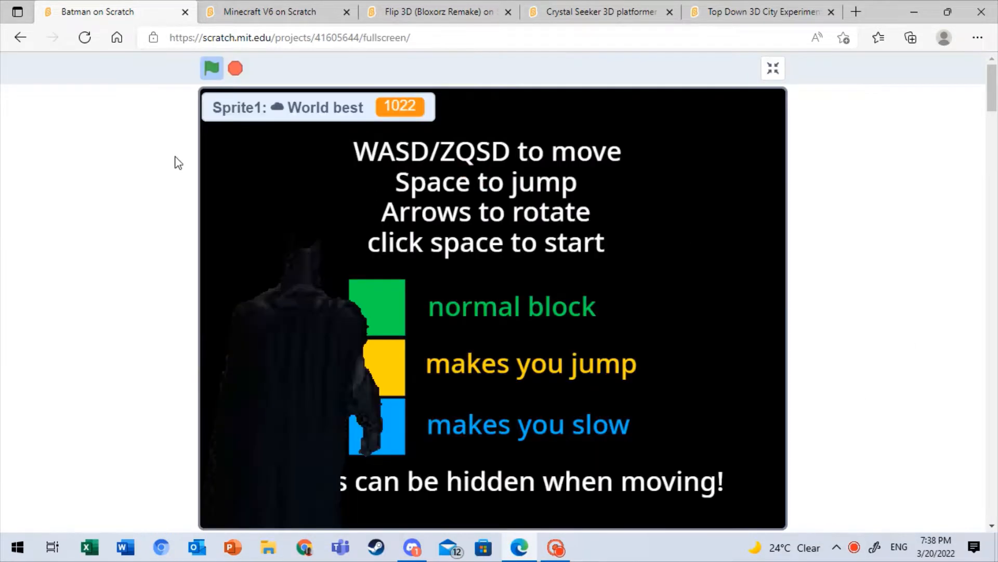
pyautogui.moveTo(244, 182)
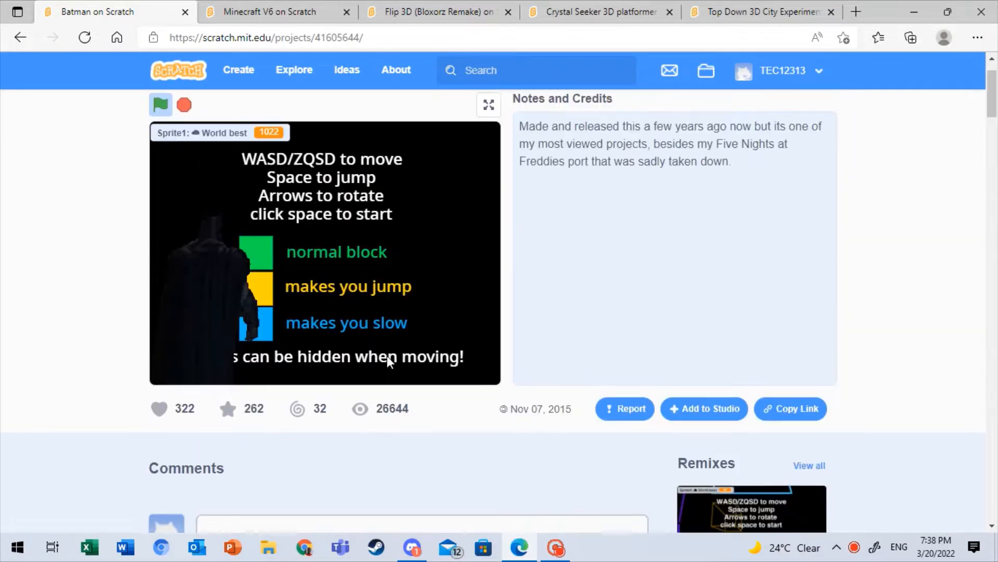
pyautogui.click(488, 105)
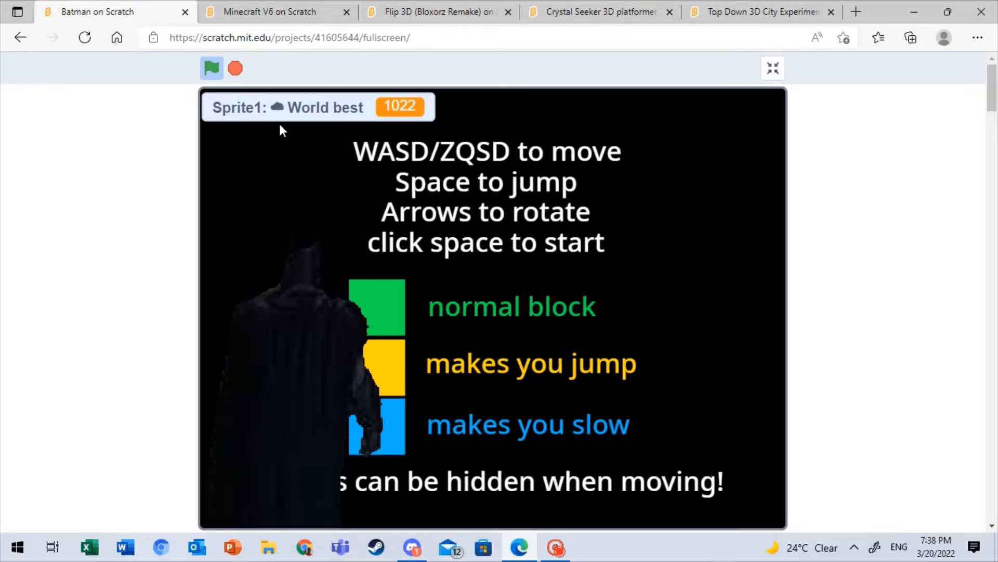
pyautogui.moveTo(604, 340)
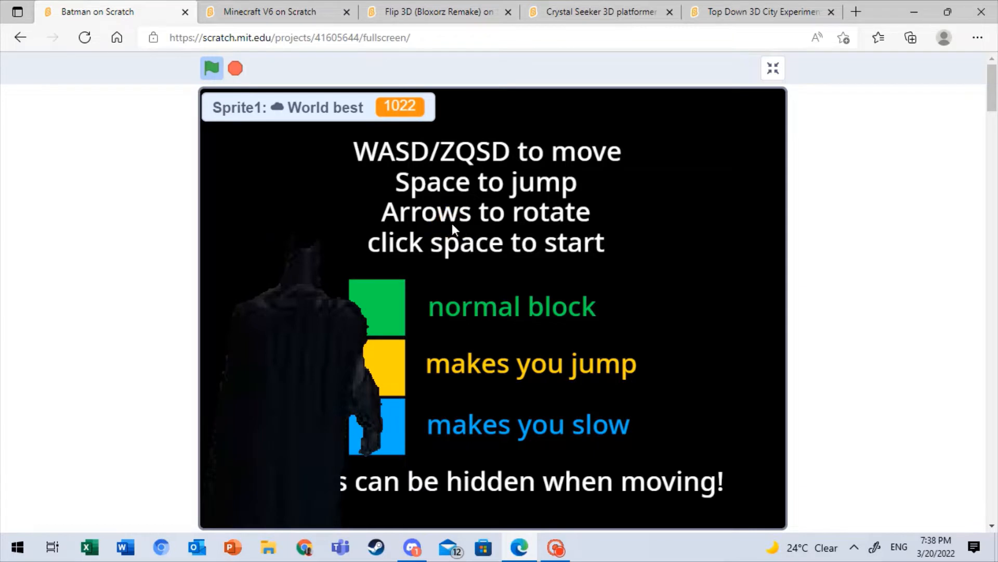
pyautogui.moveTo(446, 301)
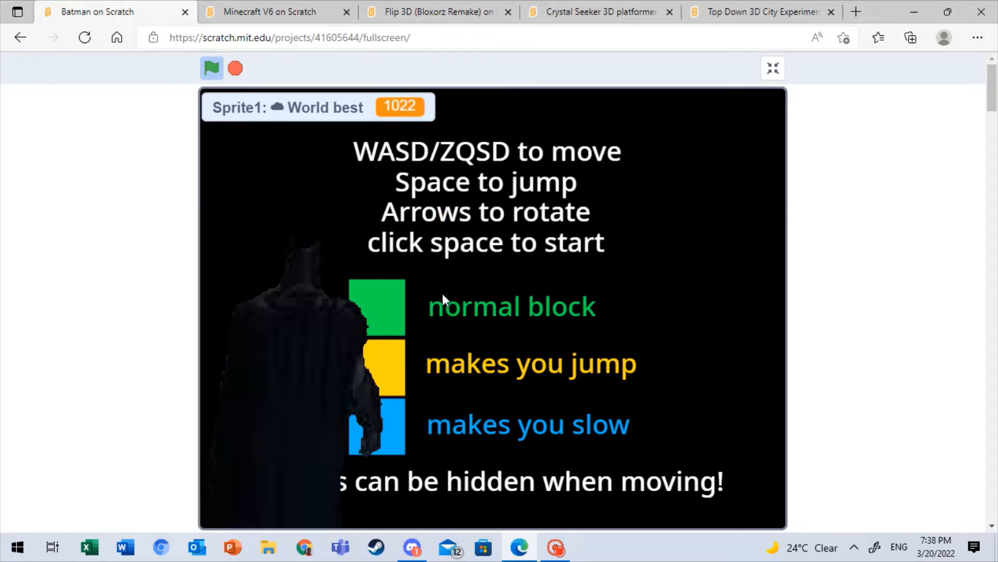
pyautogui.press('space')
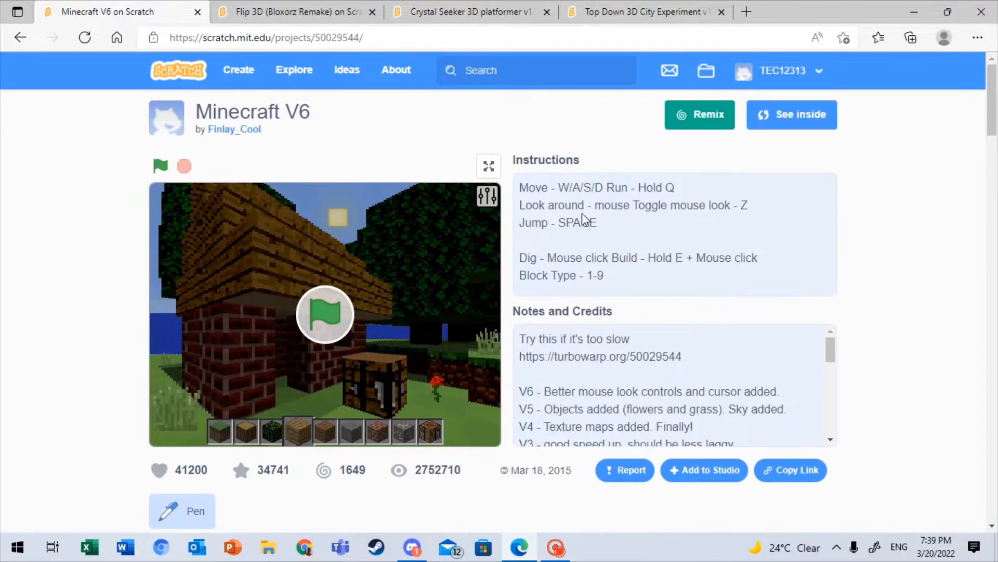
pyautogui.moveTo(542, 241)
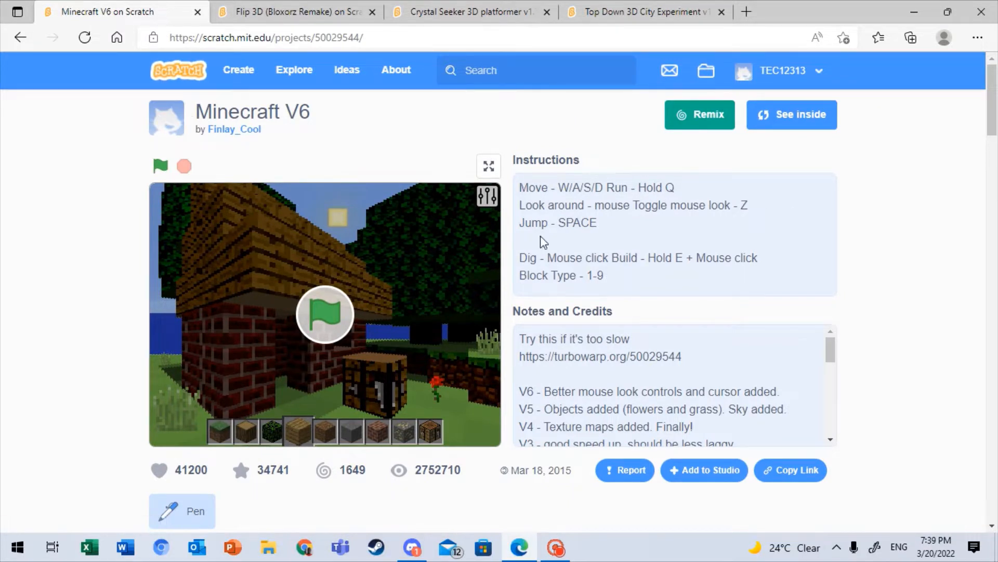
pyautogui.moveTo(508, 107)
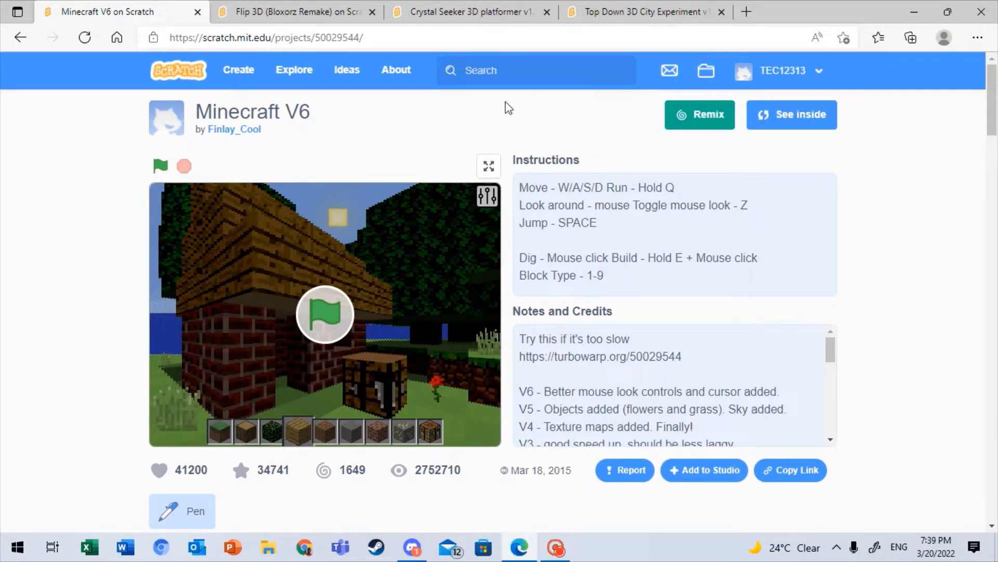
pyautogui.moveTo(781, 312)
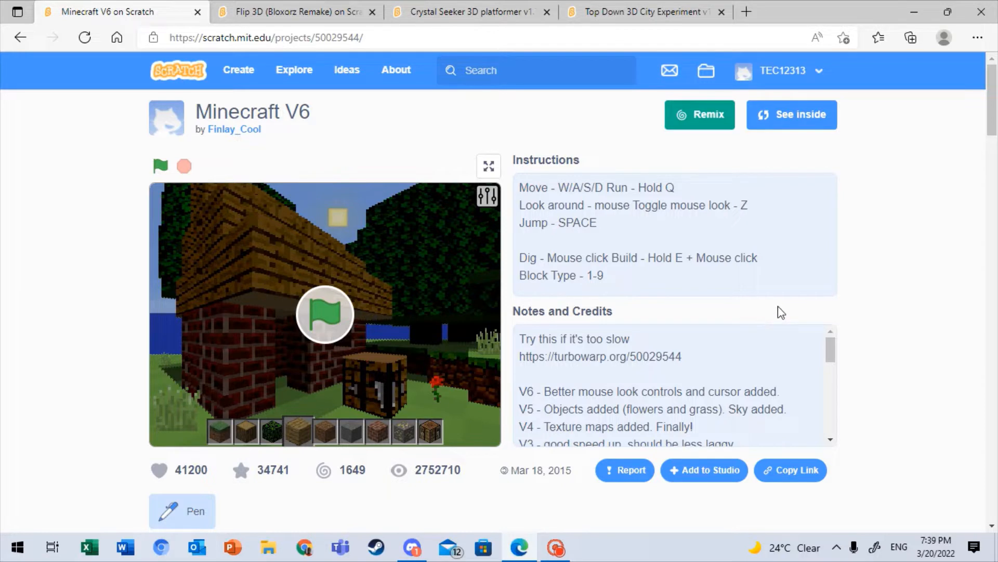
pyautogui.moveTo(524, 185)
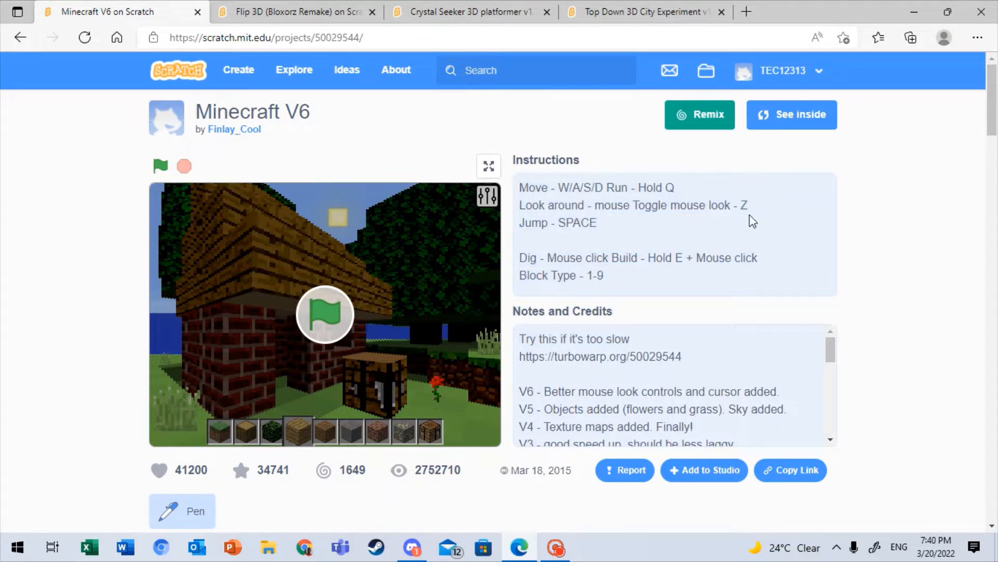
pyautogui.moveTo(506, 288)
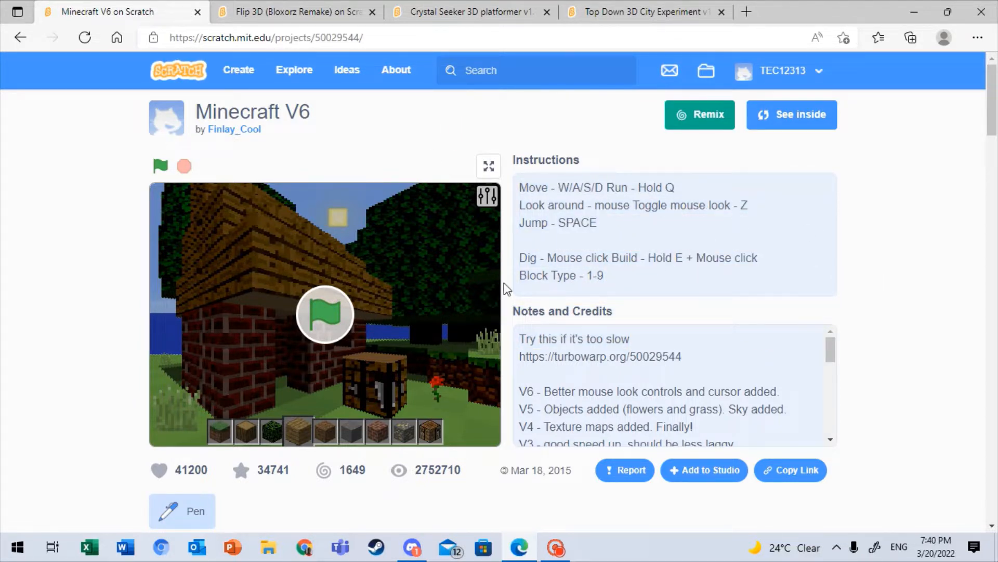
pyautogui.moveTo(642, 287)
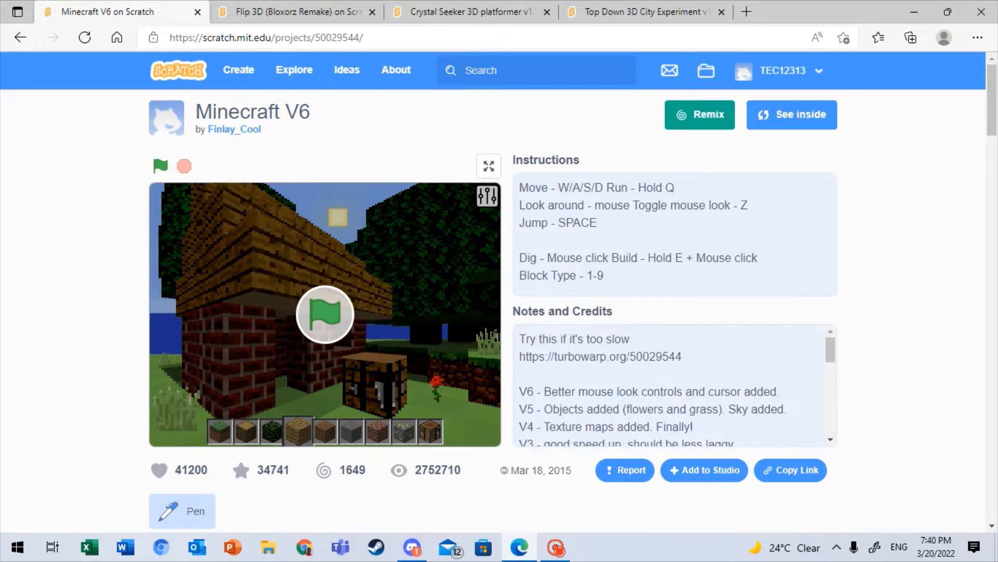
# Step: Launch Minecraft V6 fullscreen and dismiss the read-the-instructions prompt after terrain generation
pyautogui.click(488, 167)
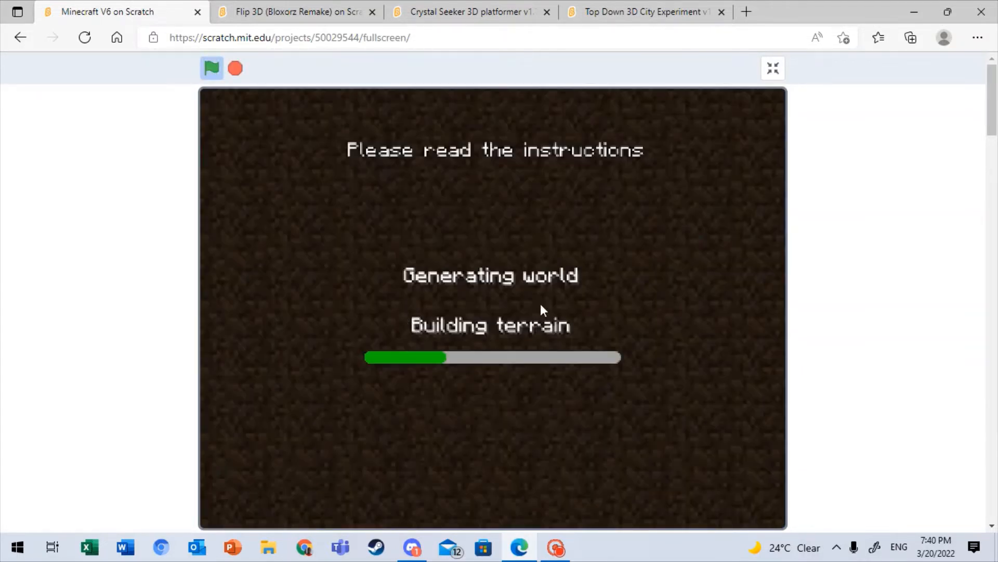
pyautogui.moveTo(519, 350)
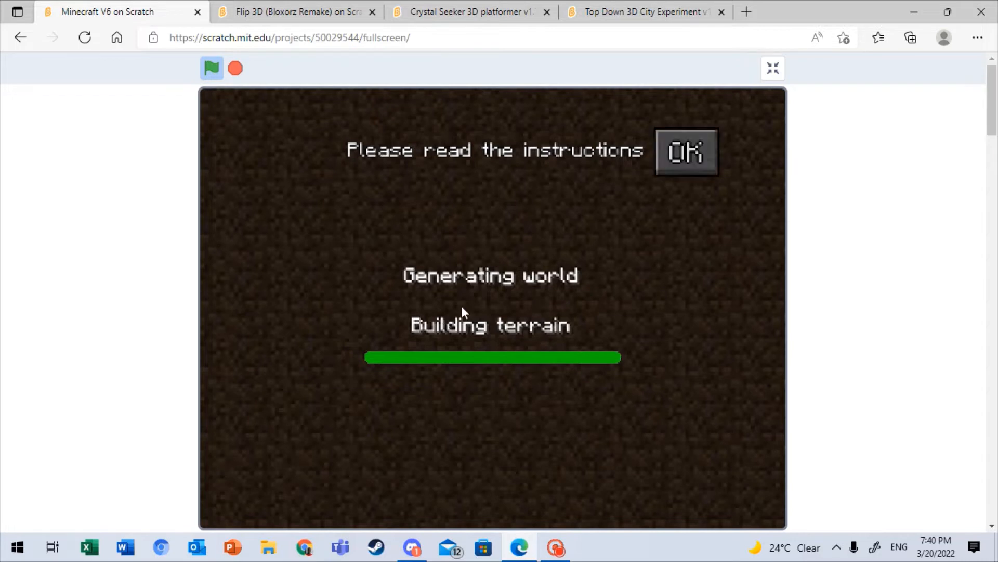
pyautogui.click(687, 153)
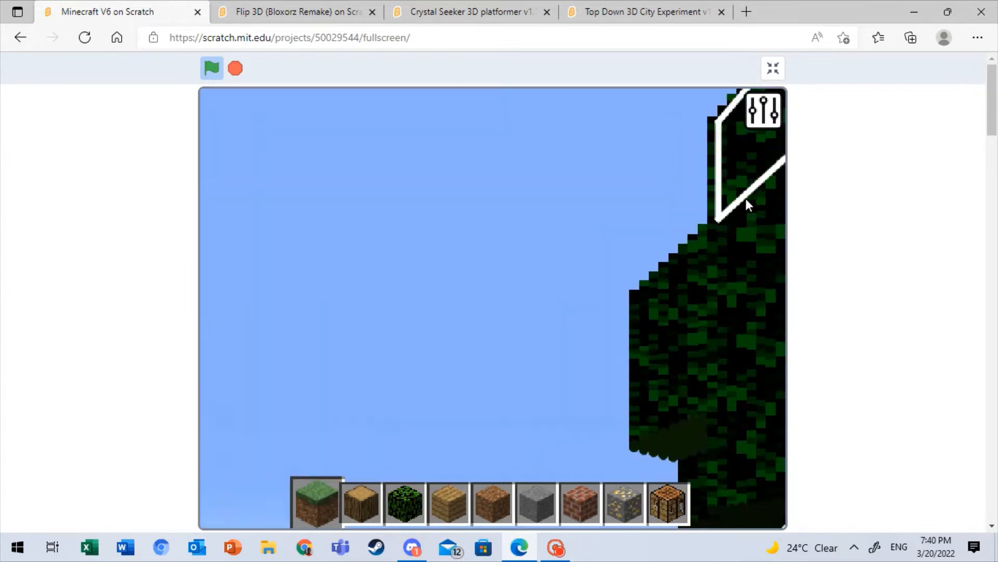
# Step: Lower Minecraft V6 settings to High Detail 0, View Distance 6, Show FPS 0
pyautogui.click(763, 109)
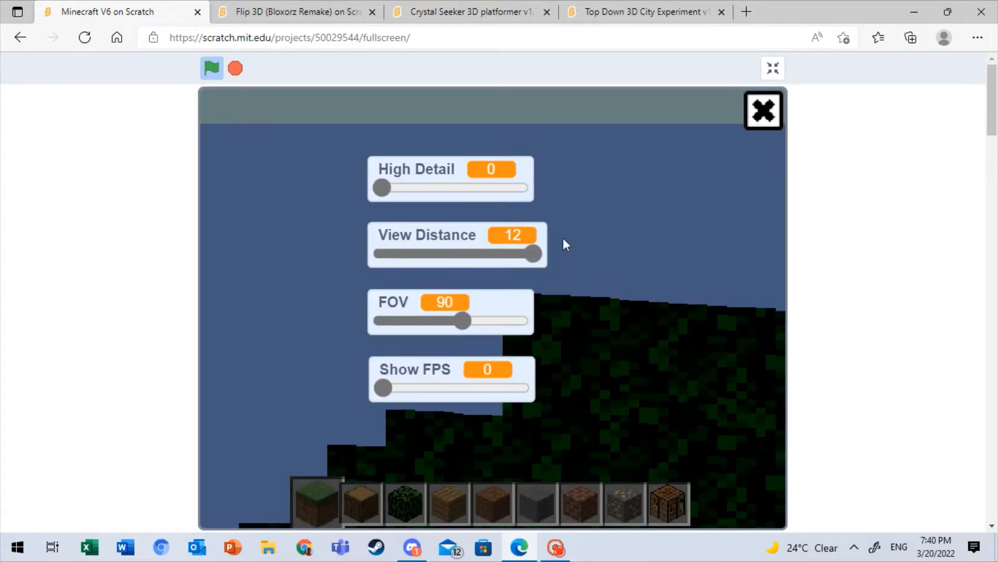
pyautogui.moveTo(370, 395)
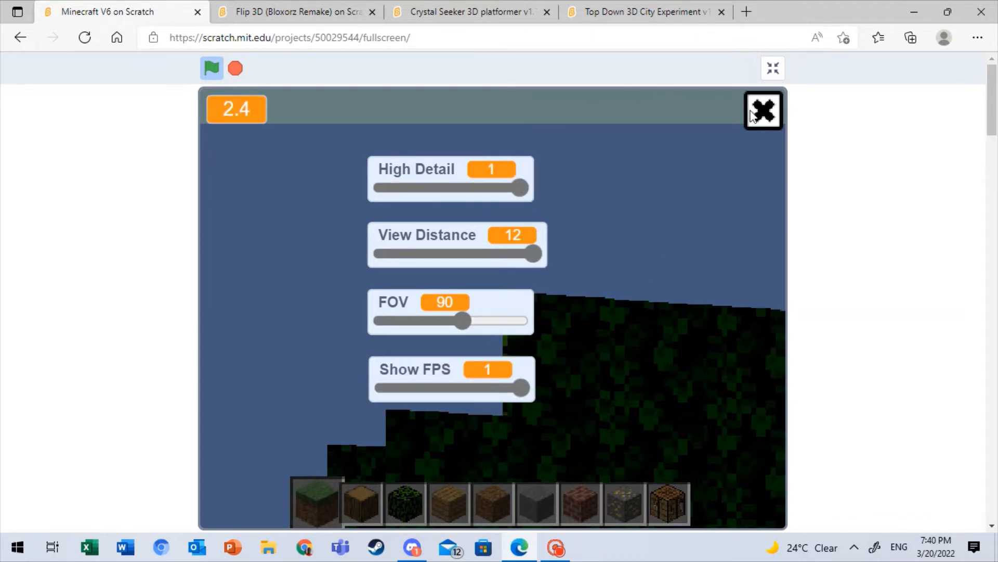
pyautogui.click(763, 110)
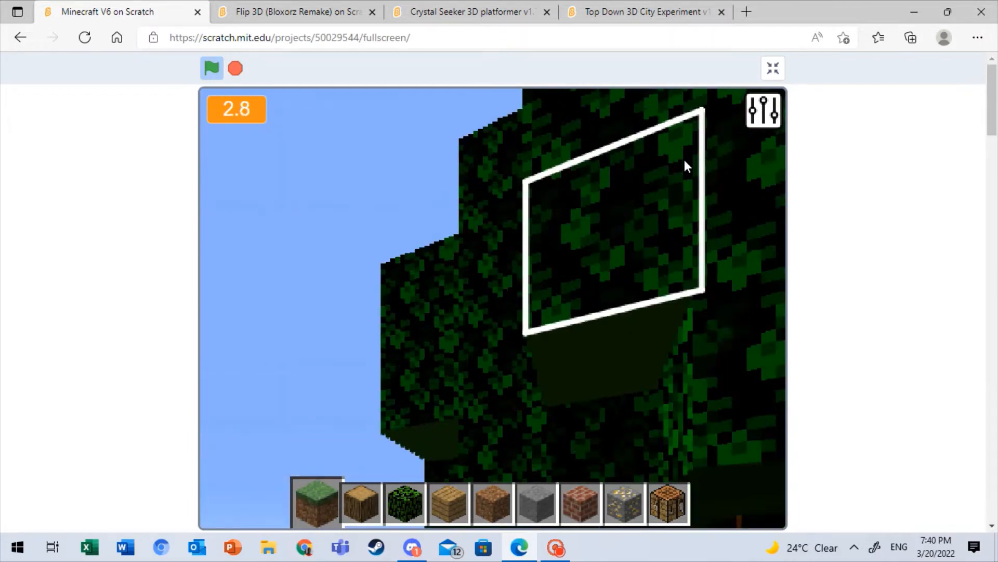
pyautogui.click(764, 108)
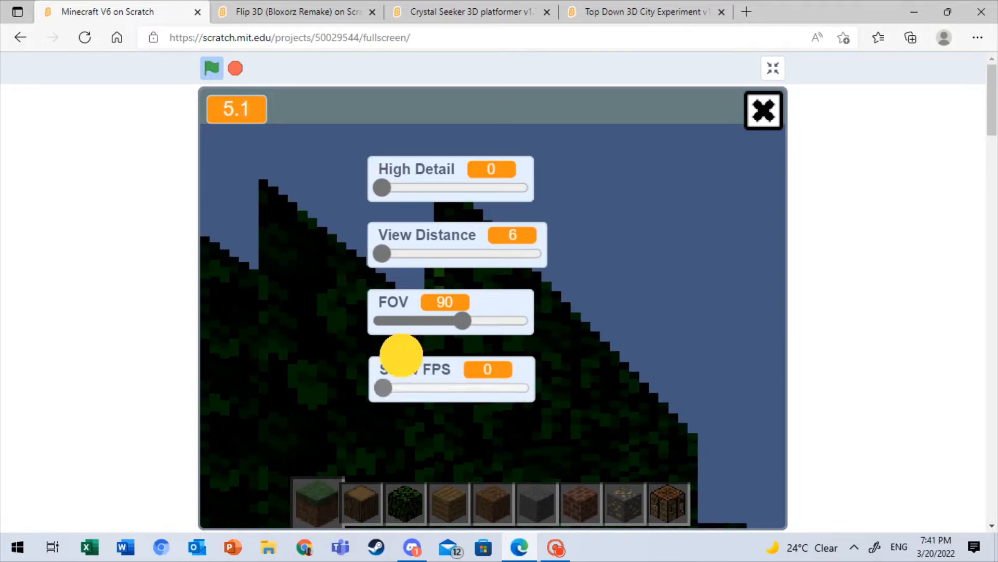
# Step: Close the Minecraft V6 settings panel and return to the full-screen block world
pyautogui.click(764, 110)
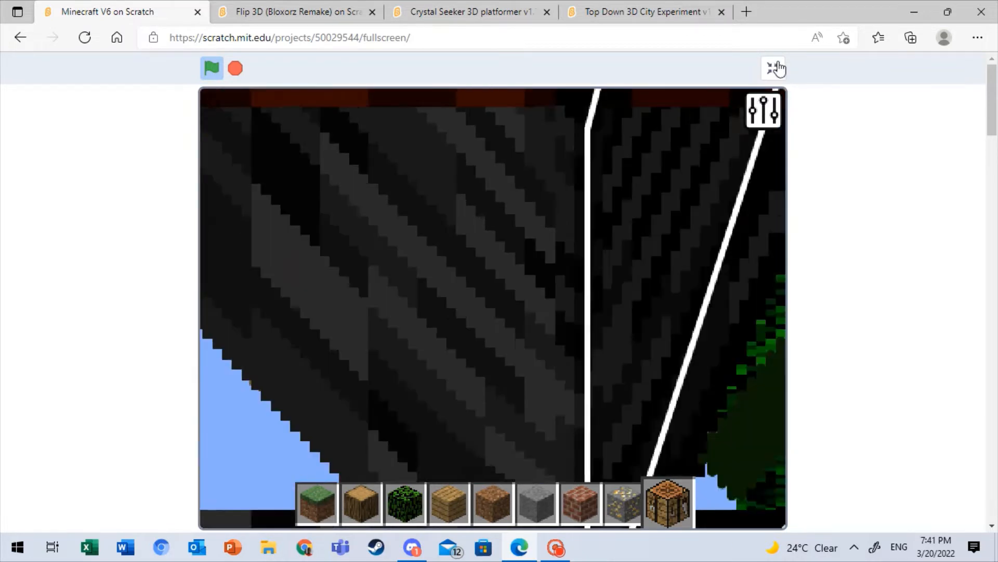
# Step: Exit Minecraft V6 full screen and close its tab, revealing the Flip 3D page
pyautogui.click(774, 68)
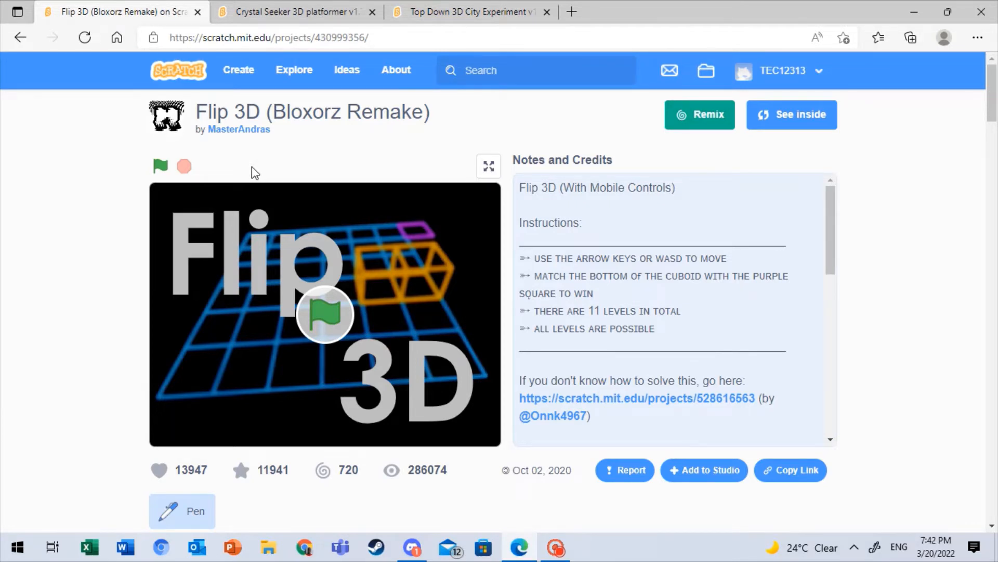
pyautogui.moveTo(471, 197)
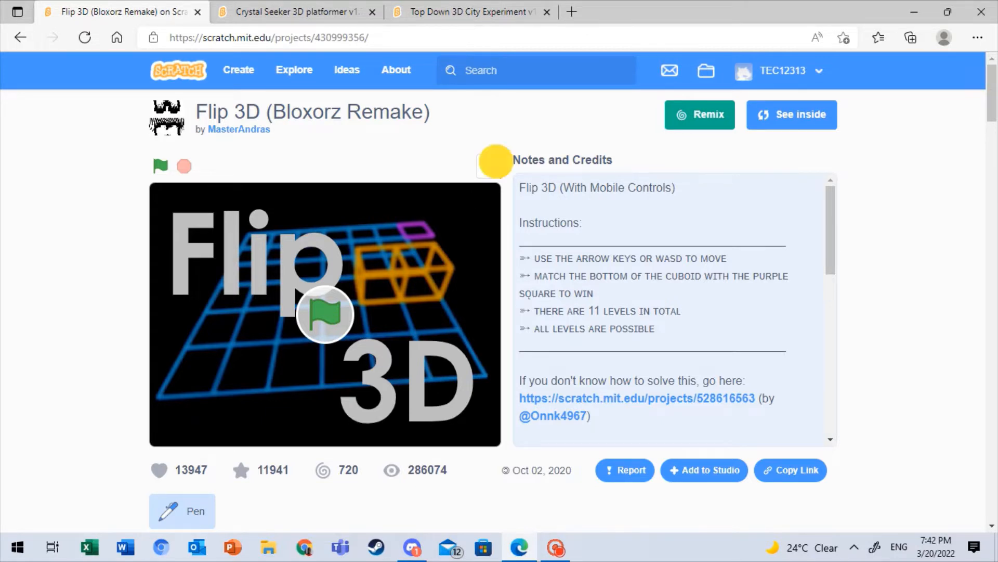
# Step: Run Flip 3D (Bloxorz Remake) full screen and roll the orange cuboid with the arrow keys
pyautogui.click(325, 314)
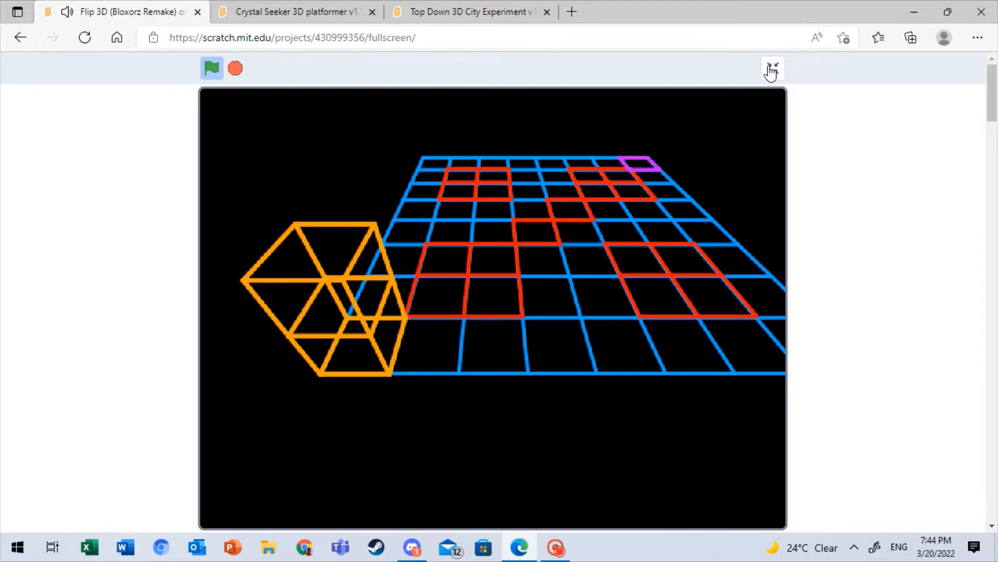
# Step: Exit full screen on Flip 3D, keeping the level running on the project page
pyautogui.click(771, 68)
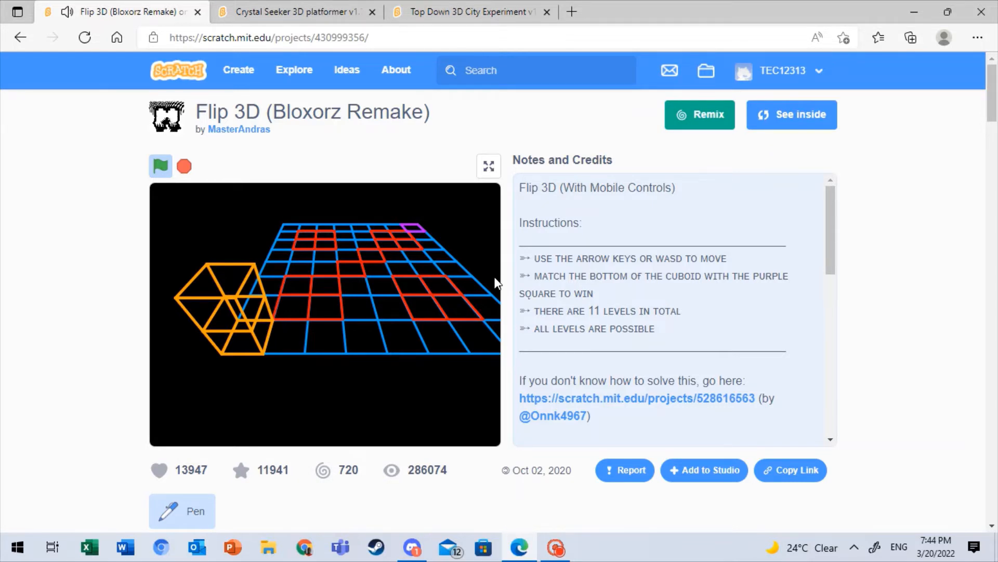
pyautogui.moveTo(490, 287)
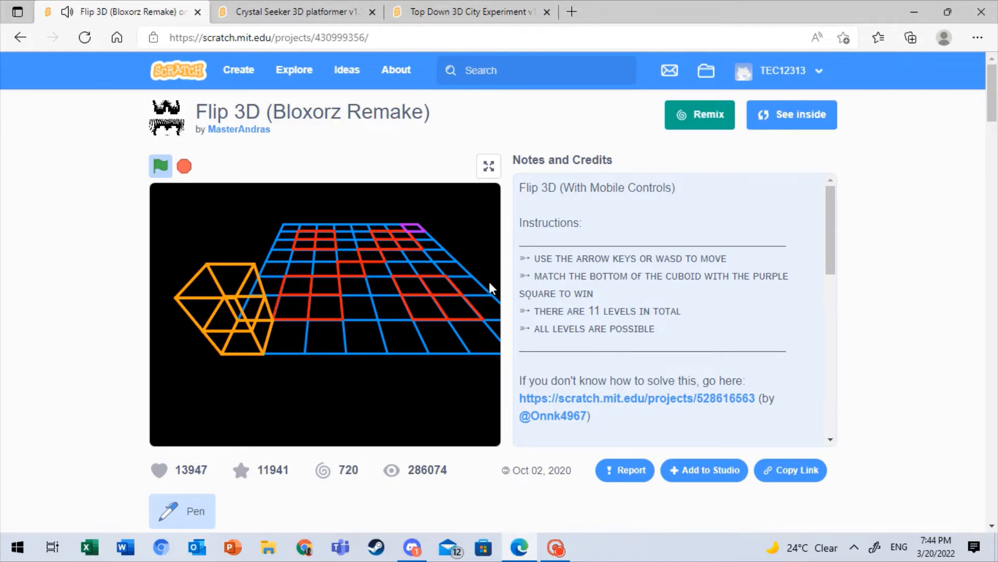
pyautogui.moveTo(482, 293)
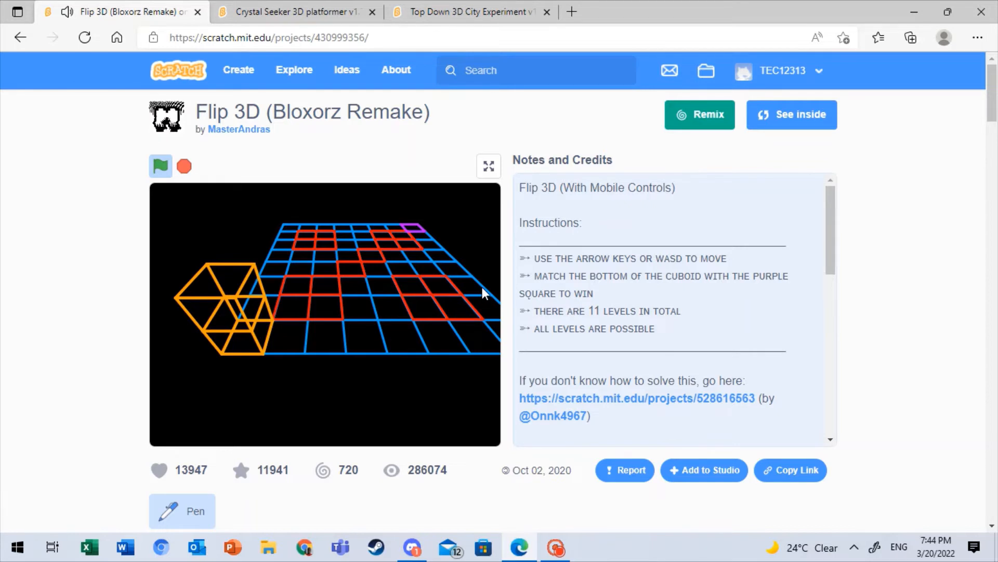
pyautogui.moveTo(485, 329)
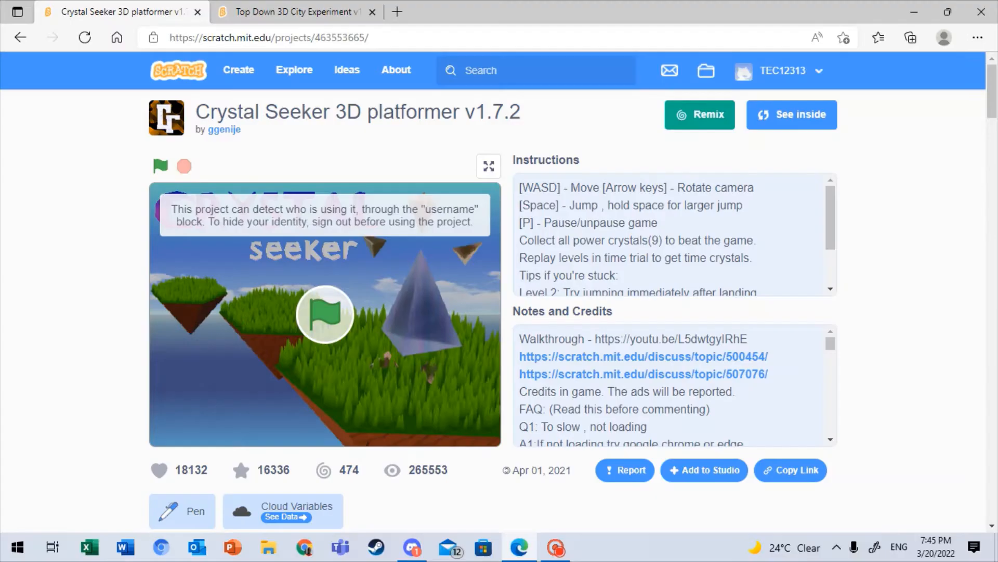
pyautogui.moveTo(571, 273)
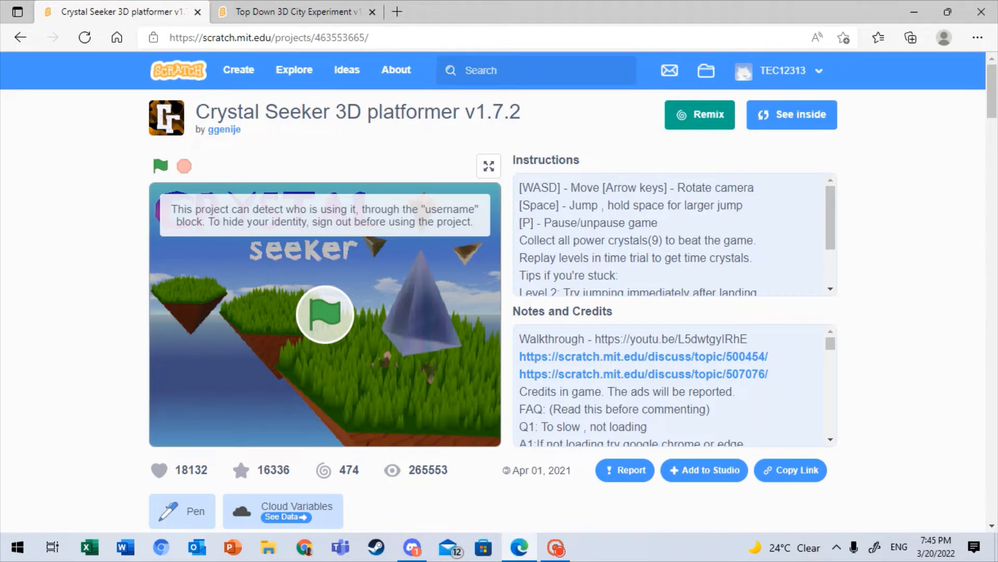
pyautogui.moveTo(397, 167)
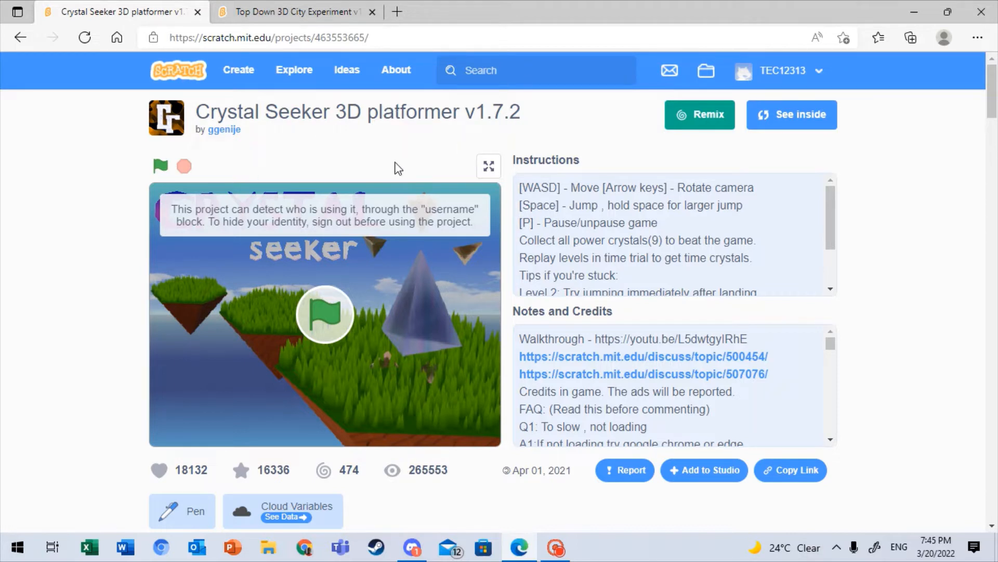
# Step: Close the Flip 3D tab and try the Crystal Seeker 3D platformer v1.7.2 fullscreen button
pyautogui.click(489, 166)
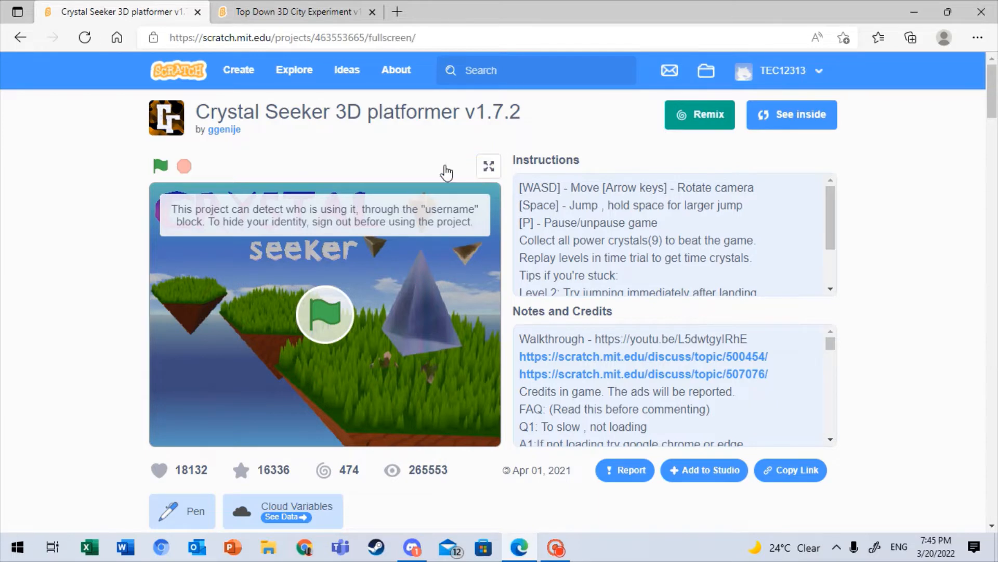
pyautogui.click(488, 167)
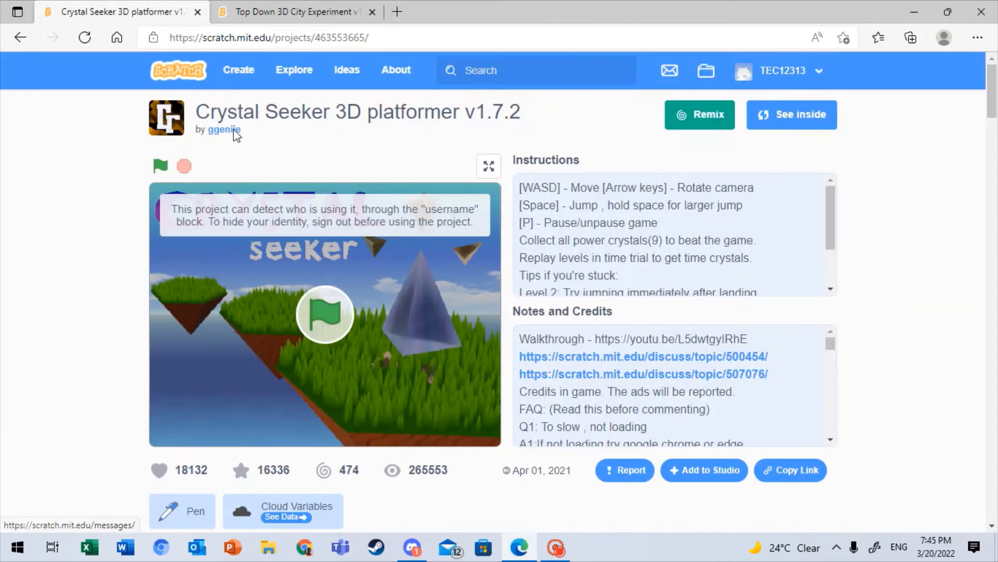
pyautogui.moveTo(563, 176)
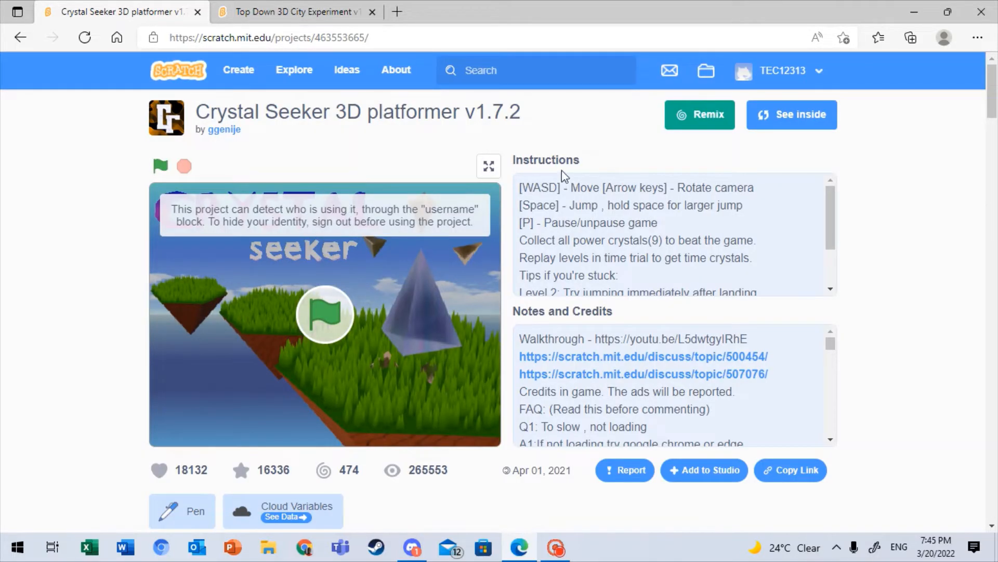
pyautogui.moveTo(290, 199)
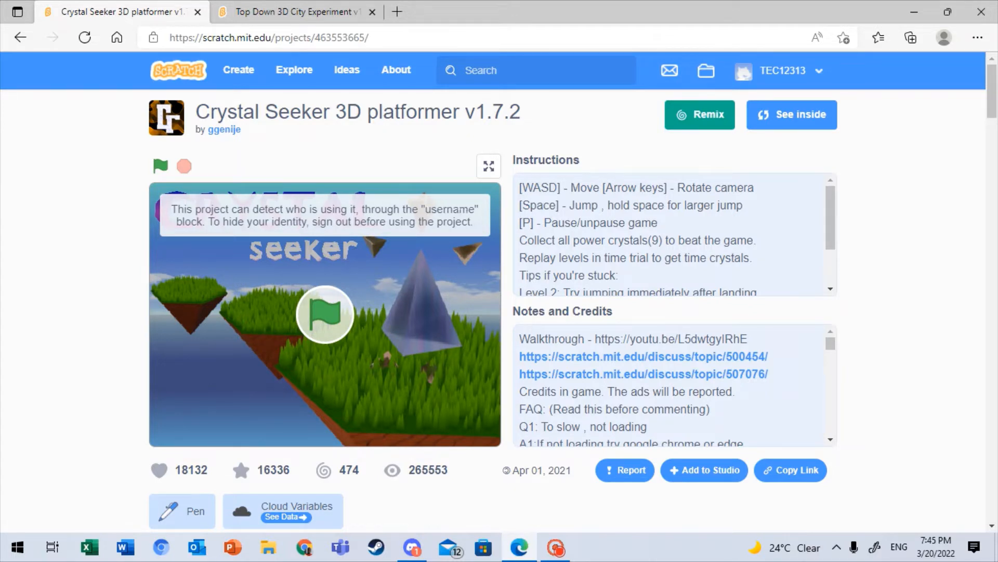
pyautogui.moveTo(354, 250)
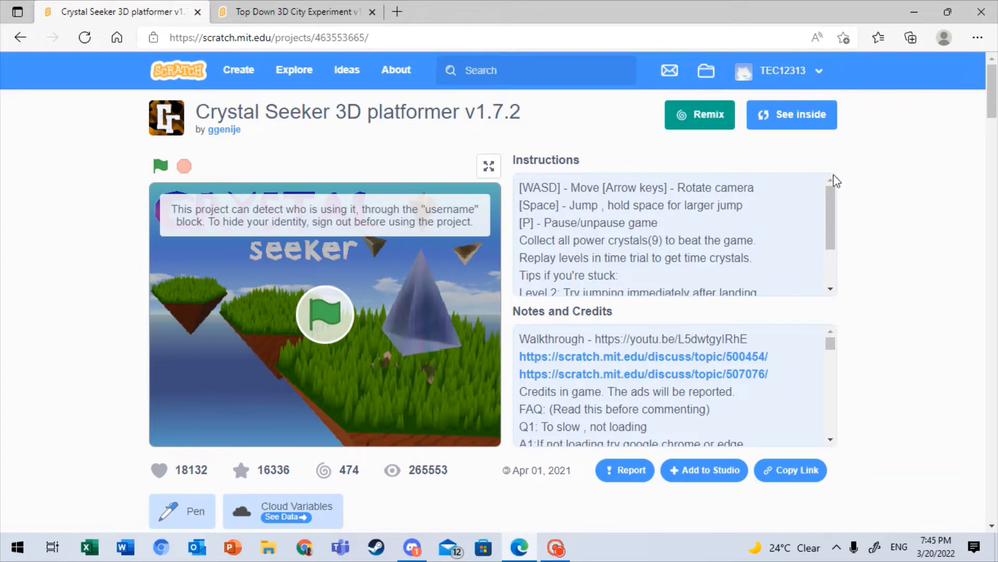
# Step: Start Crystal Seeker fullscreen and continue past the Turbowarp notice to the performance choice
pyautogui.click(489, 166)
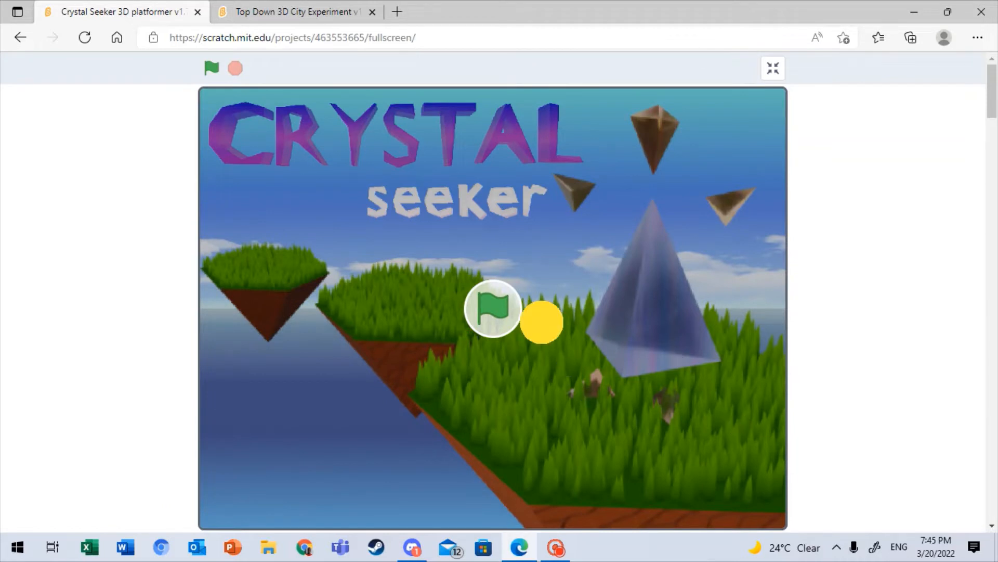
pyautogui.click(210, 68)
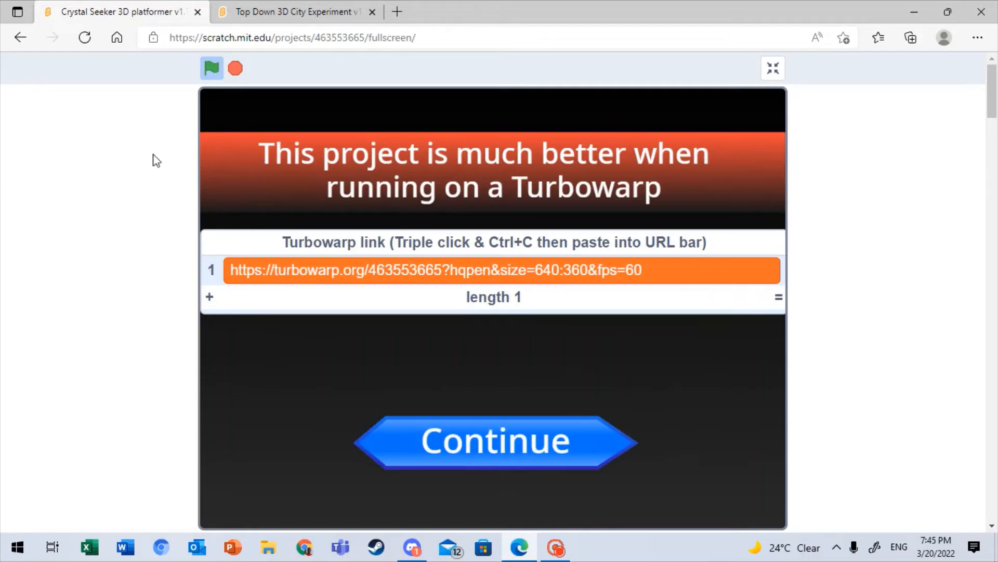
pyautogui.moveTo(686, 236)
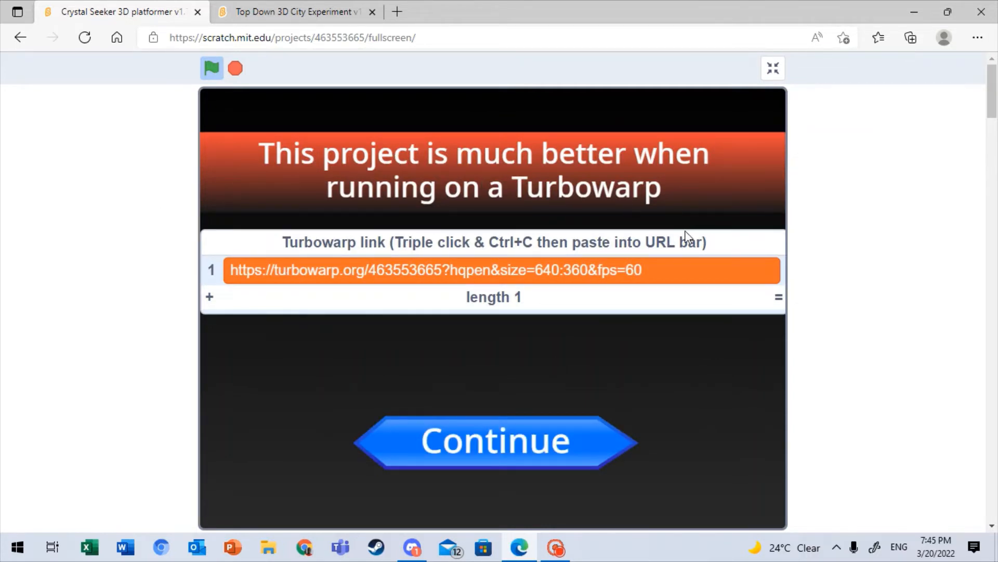
pyautogui.moveTo(470, 162)
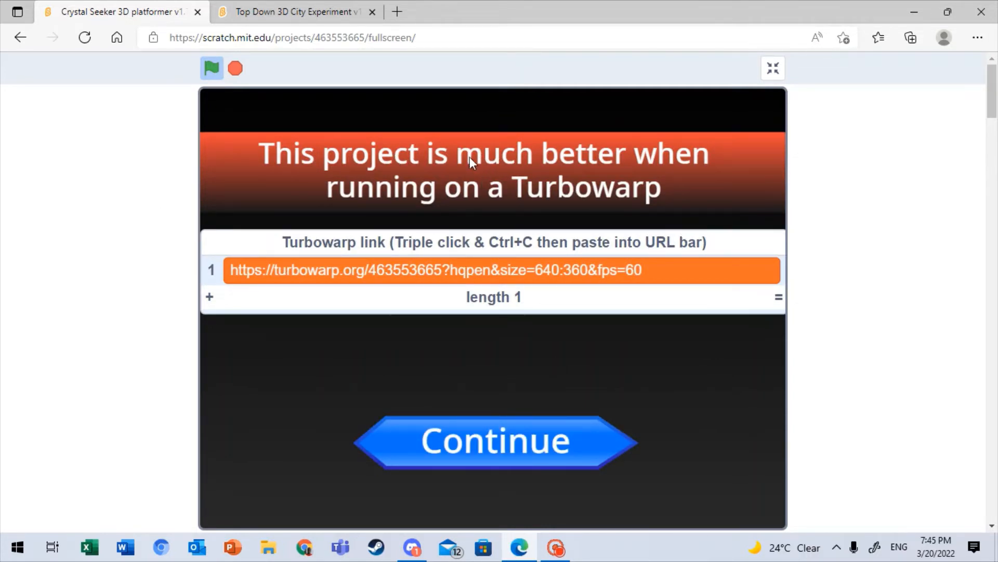
pyautogui.moveTo(630, 427)
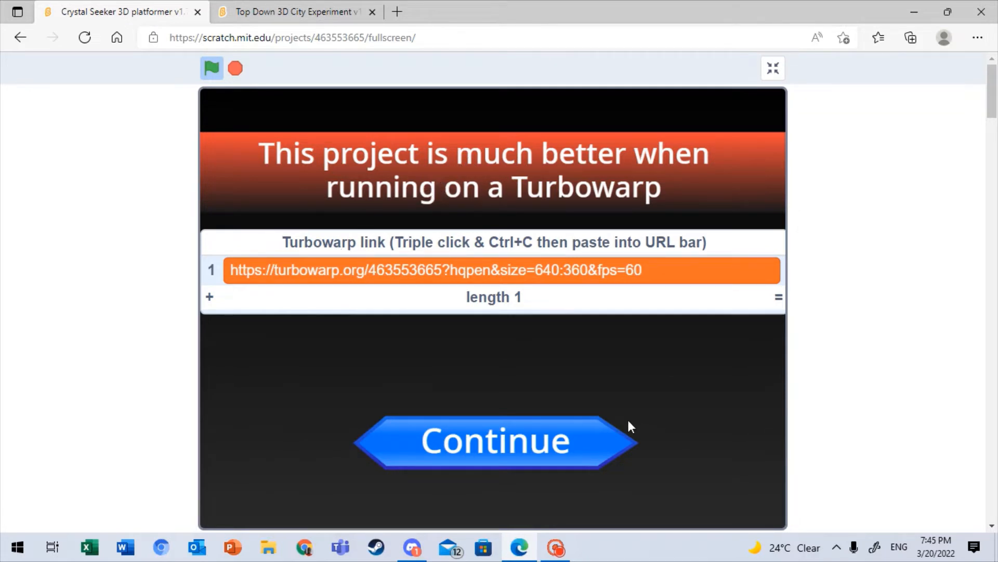
pyautogui.click(494, 441)
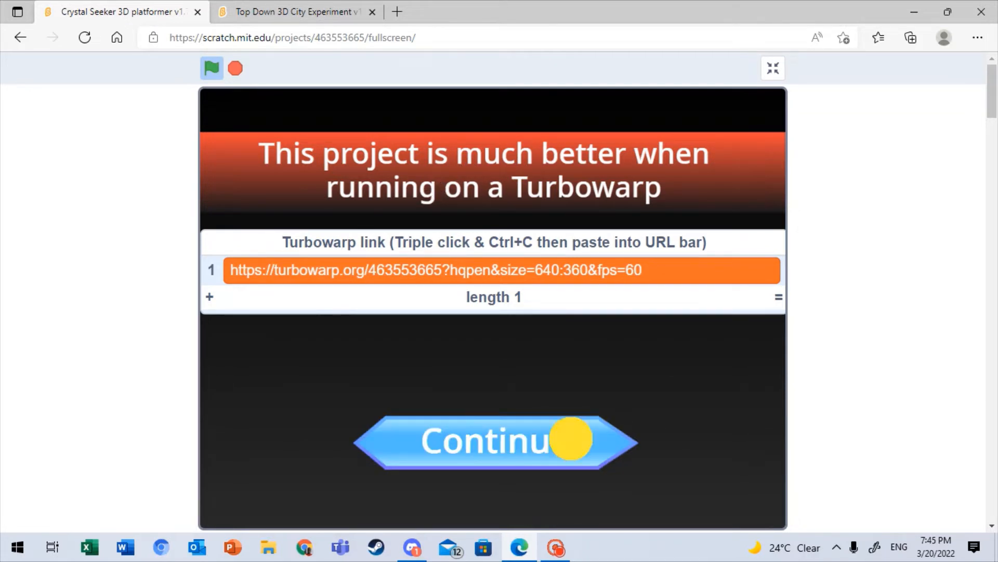
pyautogui.click(493, 442)
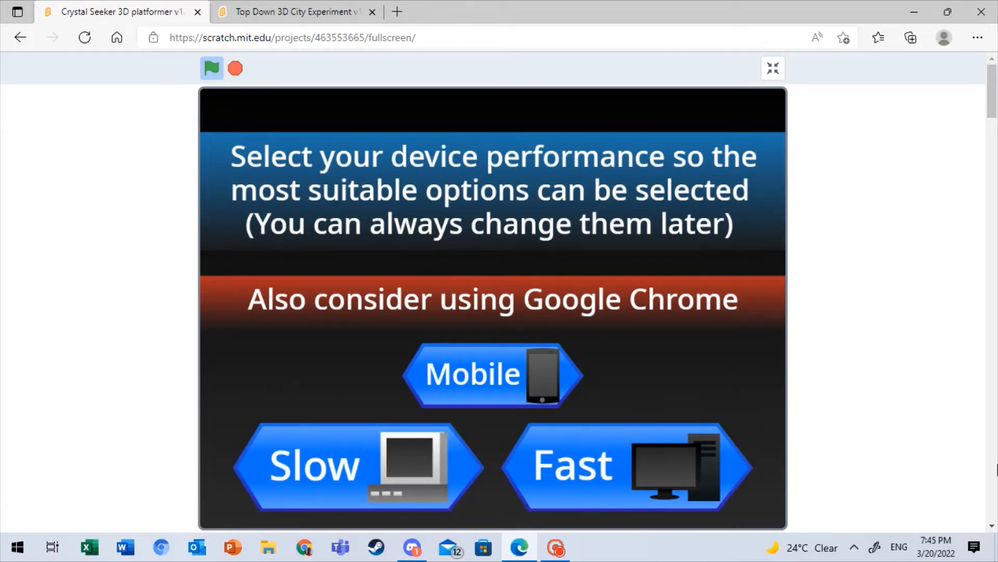
pyautogui.moveTo(586, 449)
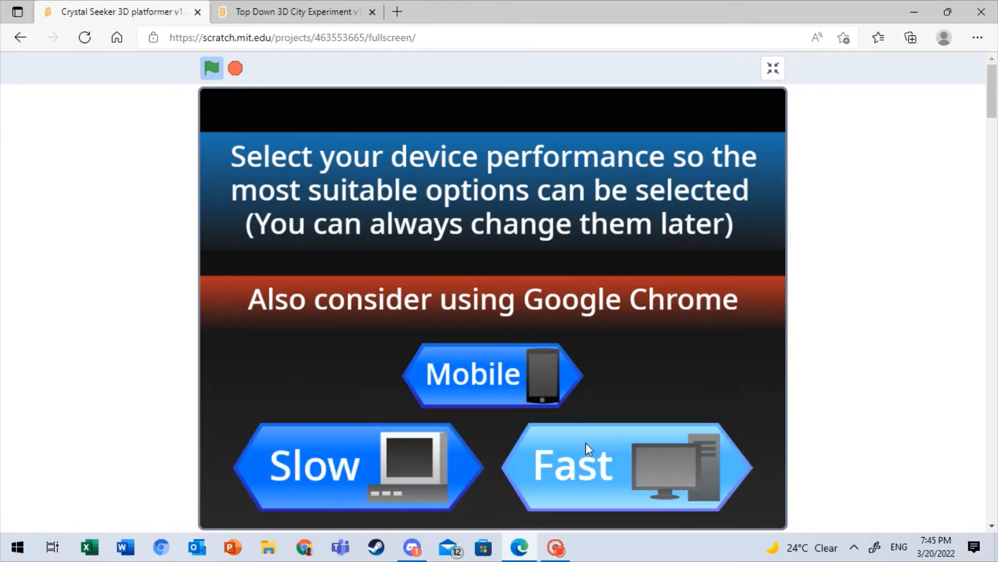
pyautogui.moveTo(622, 400)
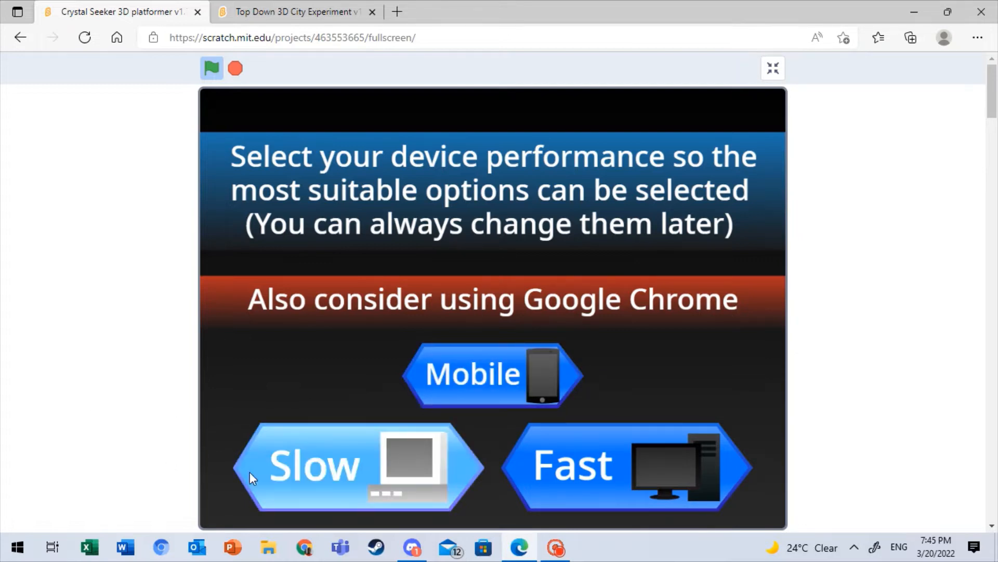
# Step: Pick Slow performance, start a new Crystal Seeker game, play it, then exit fullscreen
pyautogui.click(312, 462)
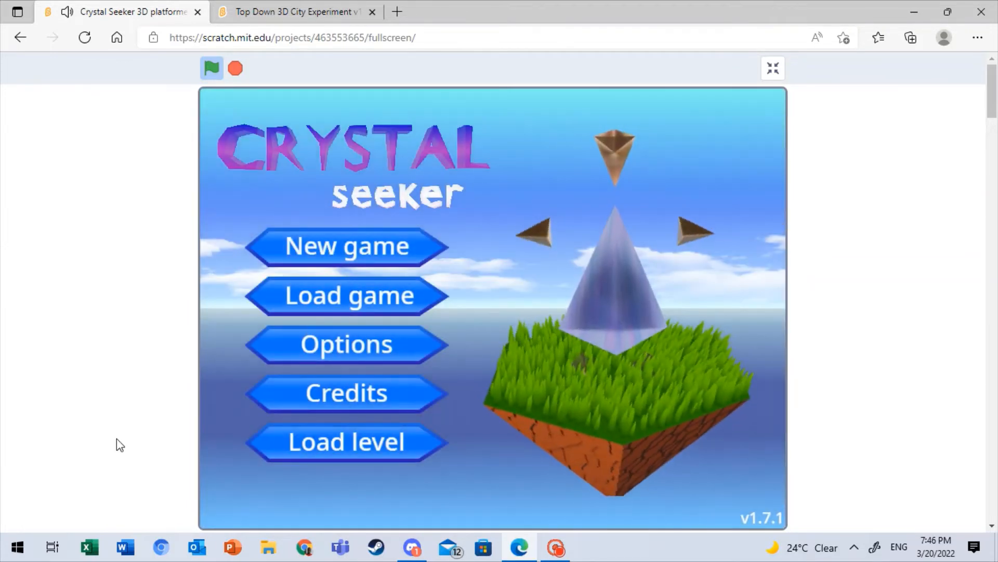
pyautogui.moveTo(411, 315)
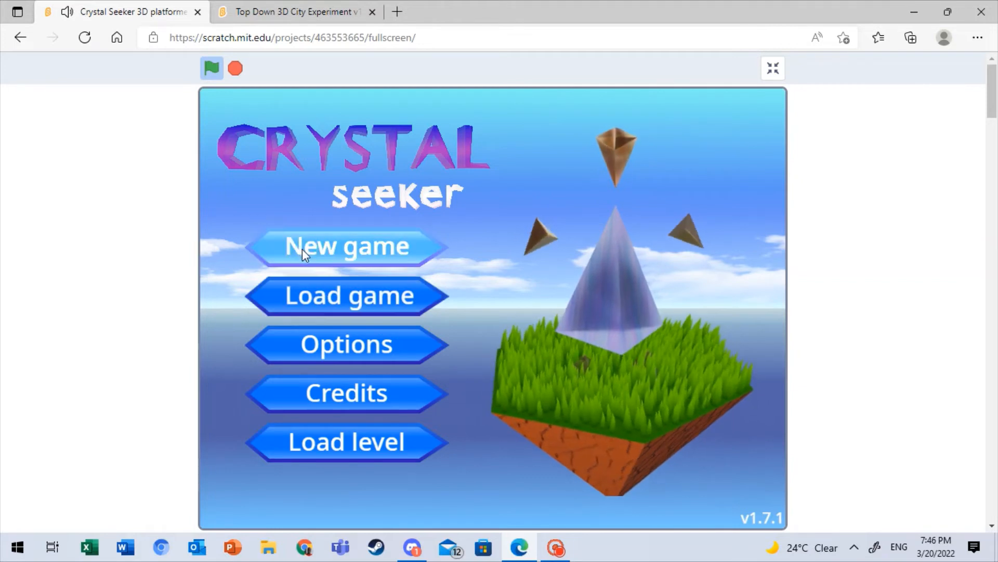
pyautogui.click(347, 246)
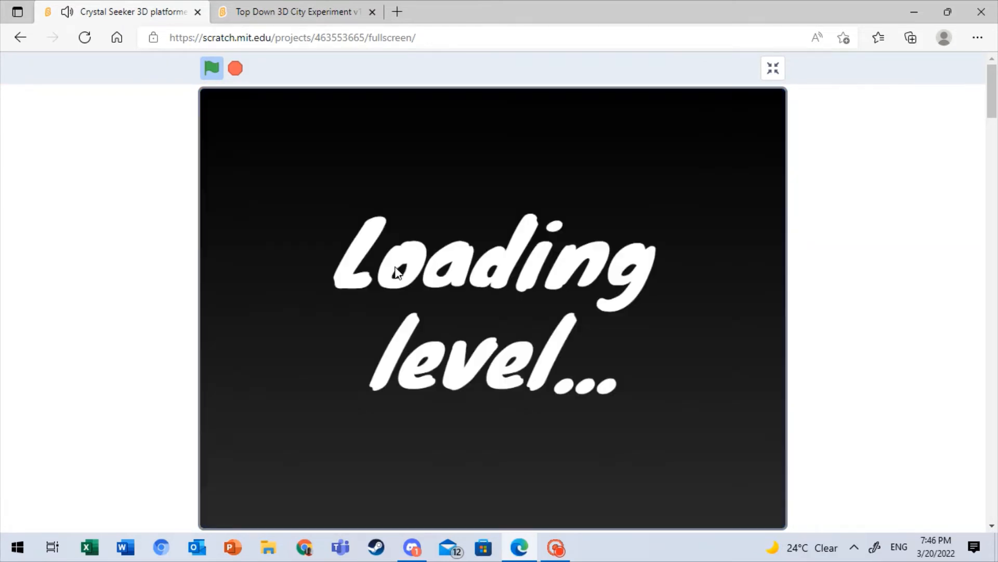
pyautogui.moveTo(325, 284)
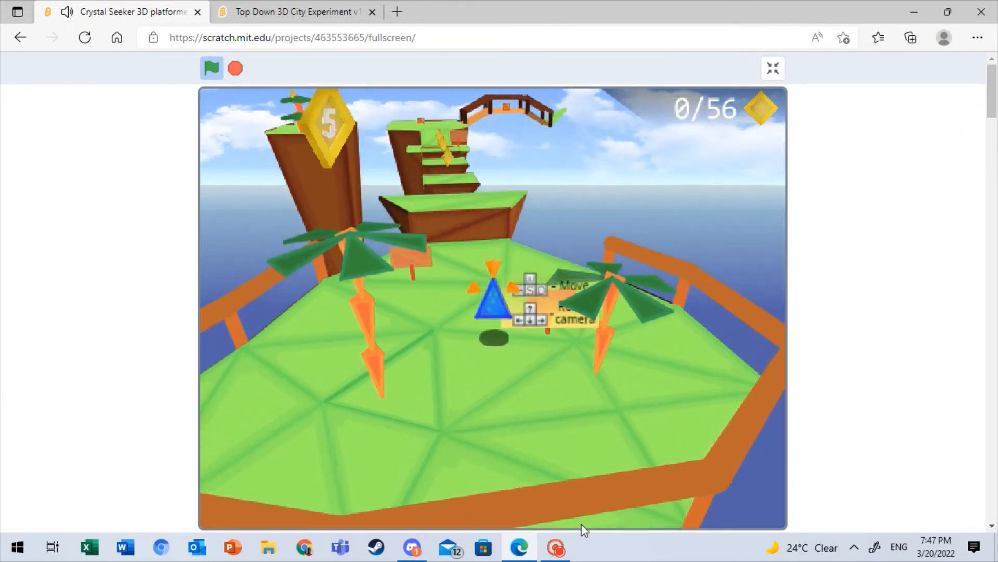
pyautogui.click(773, 68)
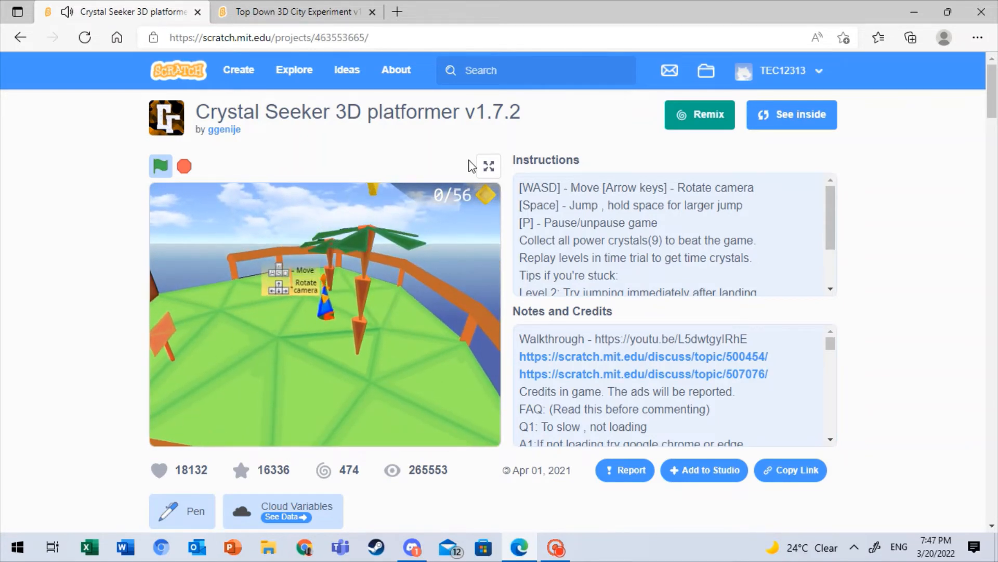
pyautogui.click(488, 166)
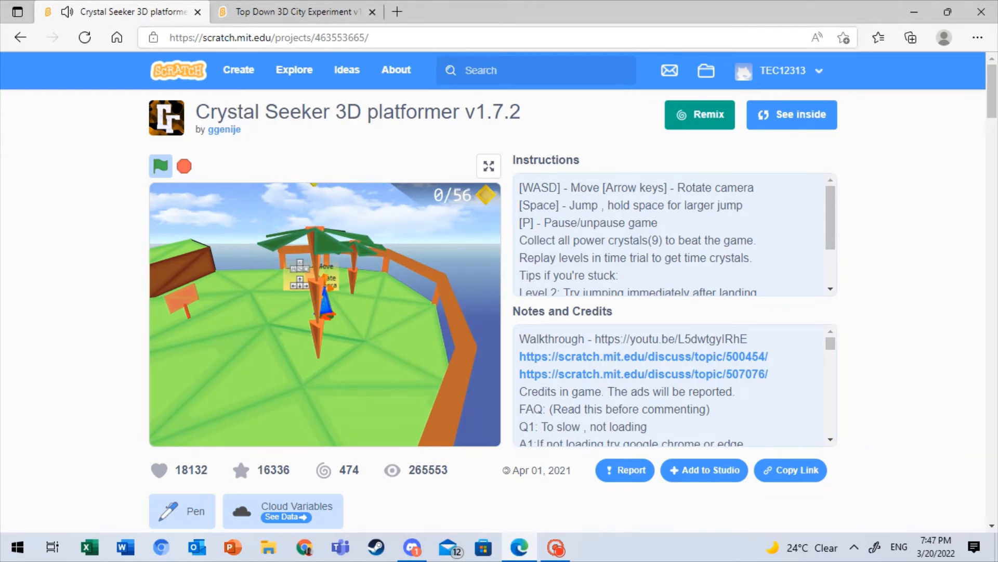
pyautogui.moveTo(376, 150)
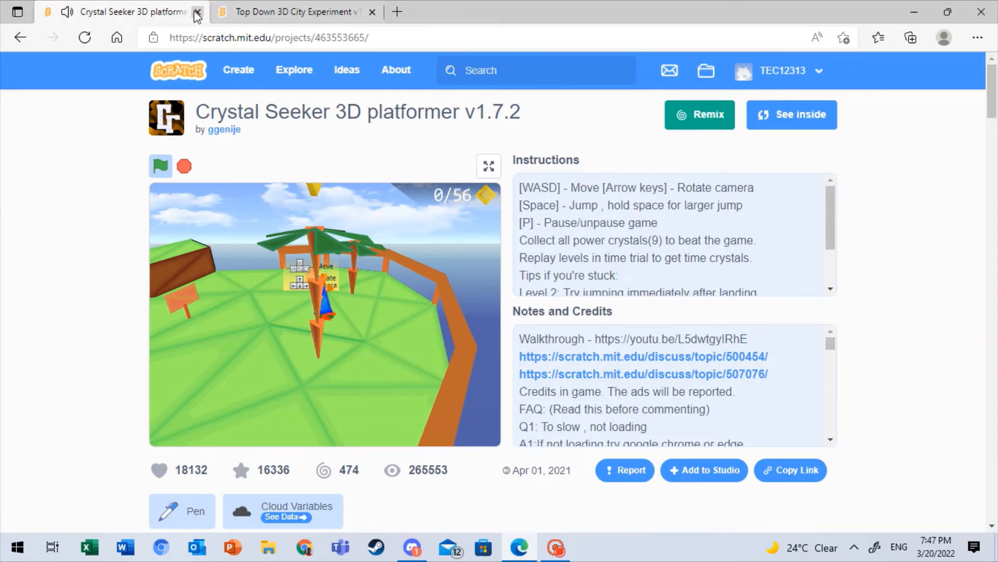
# Step: Close the Crystal Seeker tab and show Top Down 3D City Experiment fullscreen
pyautogui.click(196, 12)
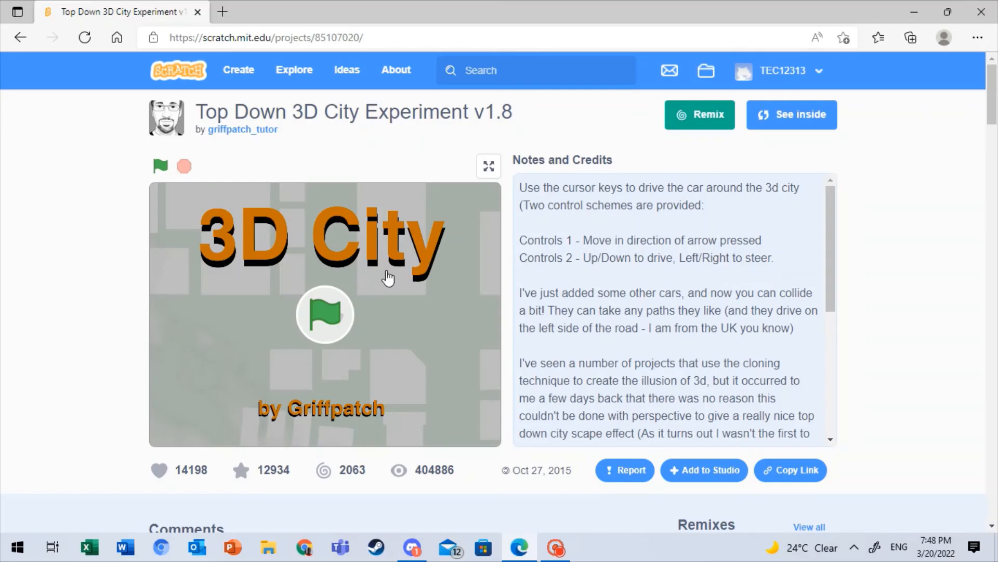
pyautogui.moveTo(233, 104)
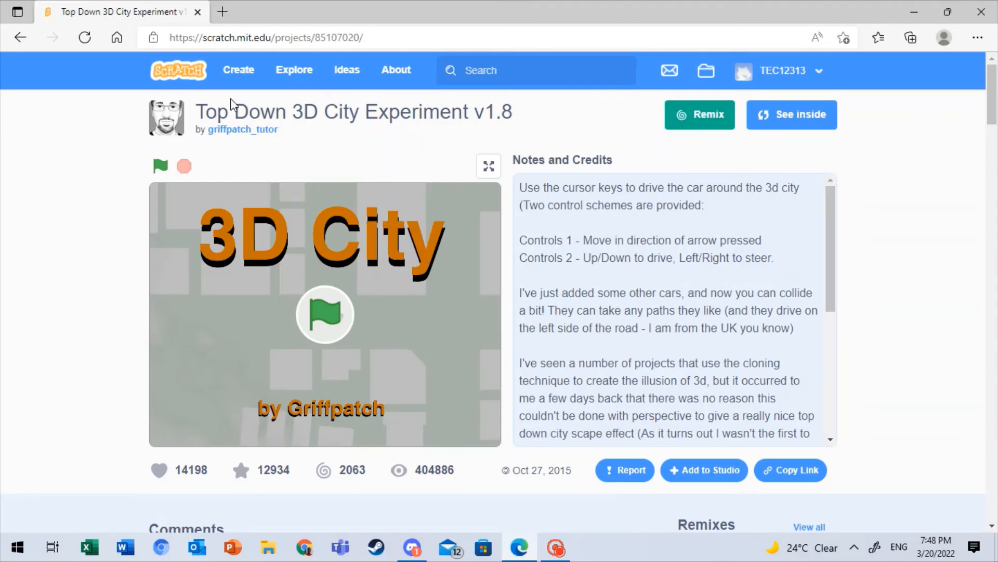
pyautogui.moveTo(255, 193)
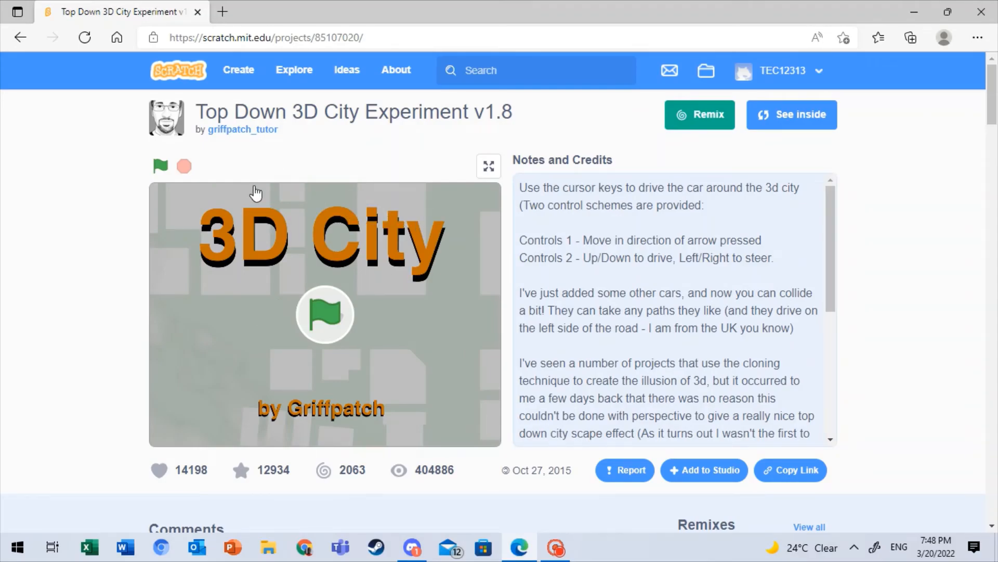
pyautogui.moveTo(266, 195)
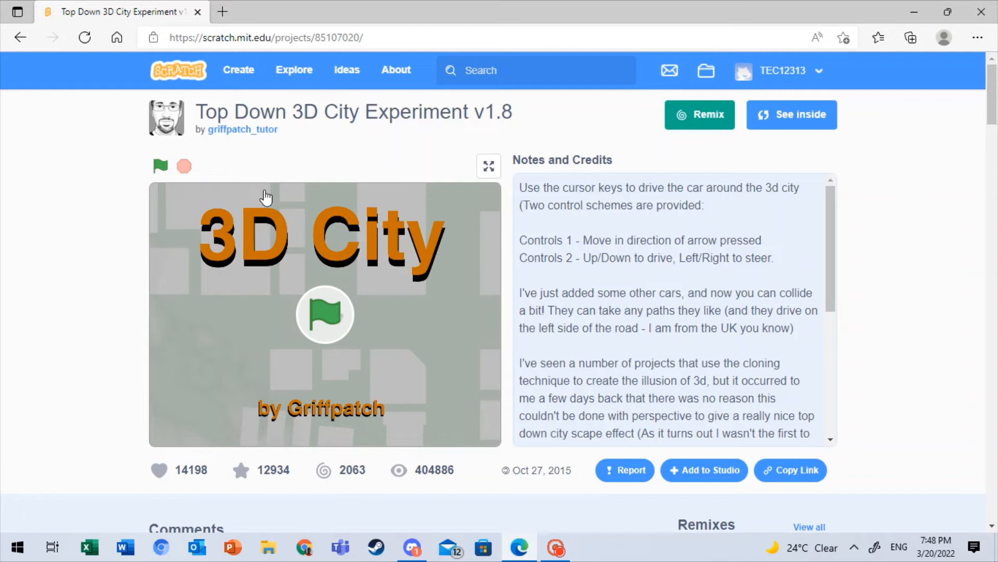
pyautogui.moveTo(519, 190)
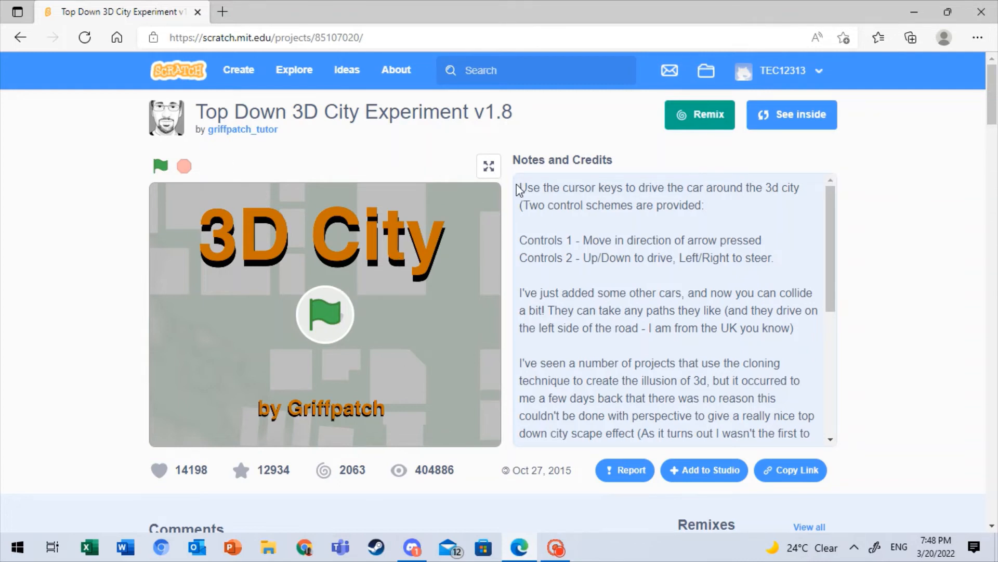
pyautogui.click(488, 167)
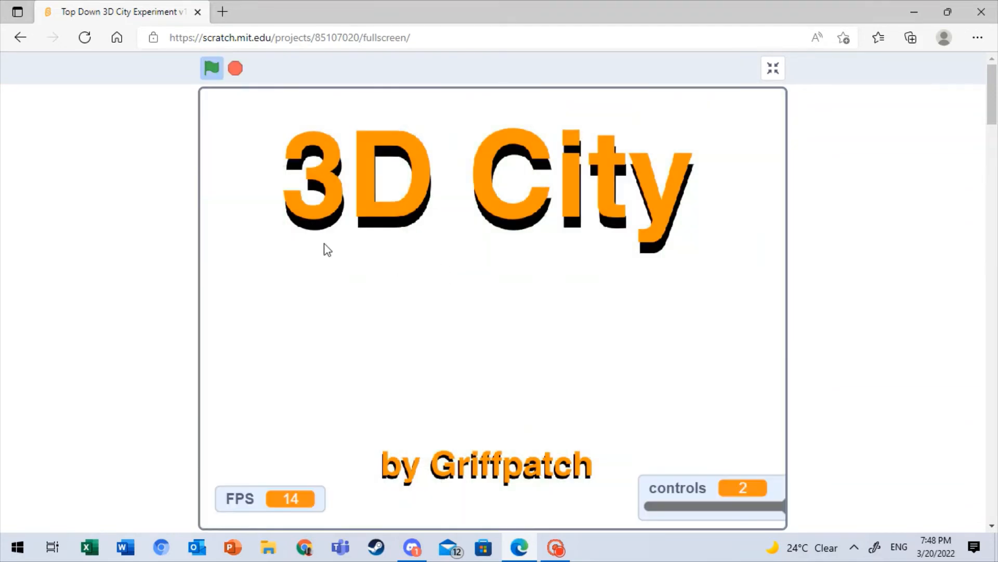
# Step: Start Griffpatch's Top Down 3D City game in fullscreen to drive the orange car
pyautogui.click(212, 68)
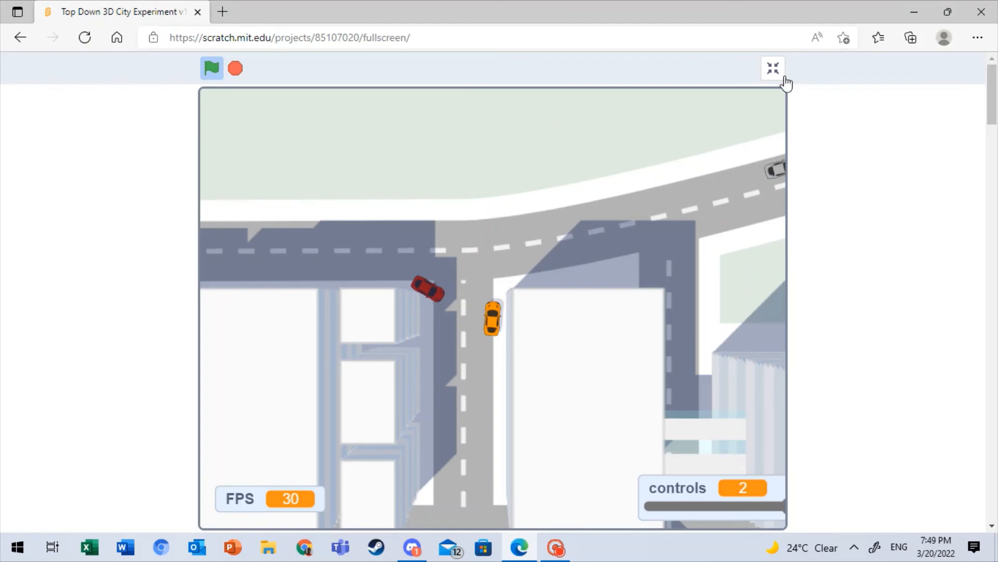
pyautogui.moveTo(760, 85)
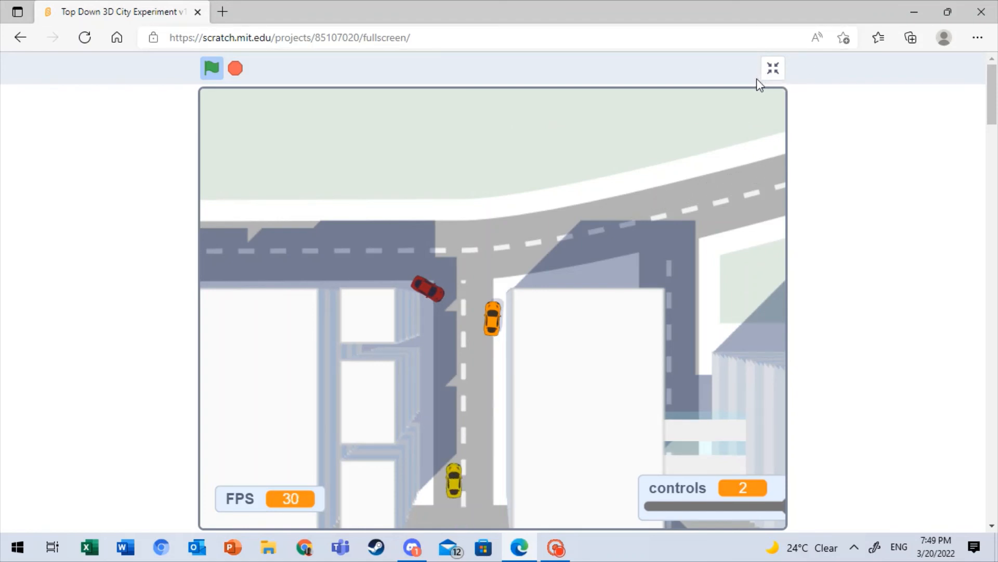